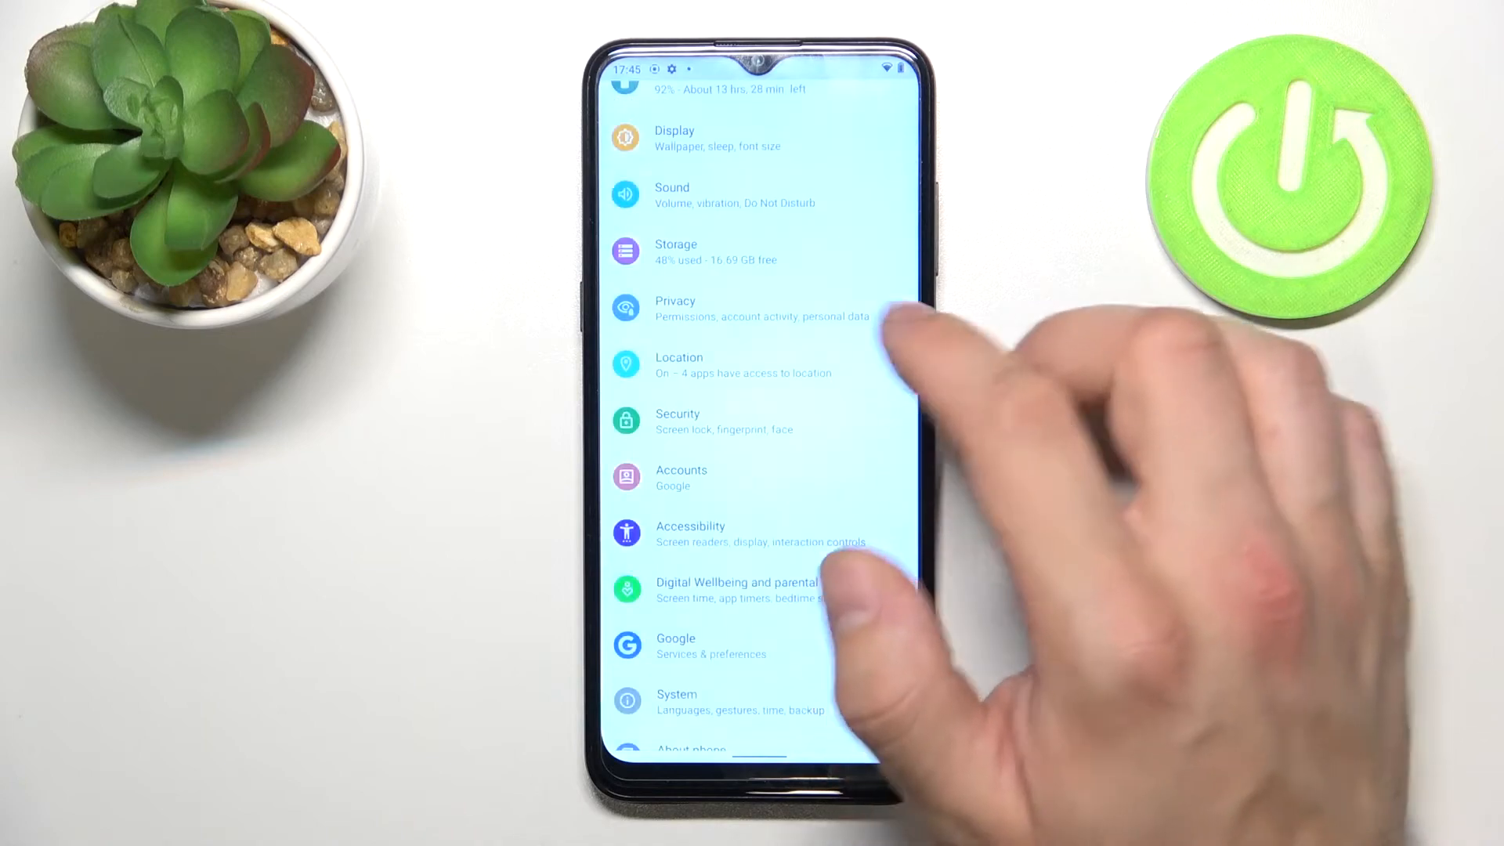
Open Display from the Settings list and scroll through its options, with brightness at 78%.
scroll("down", 3)
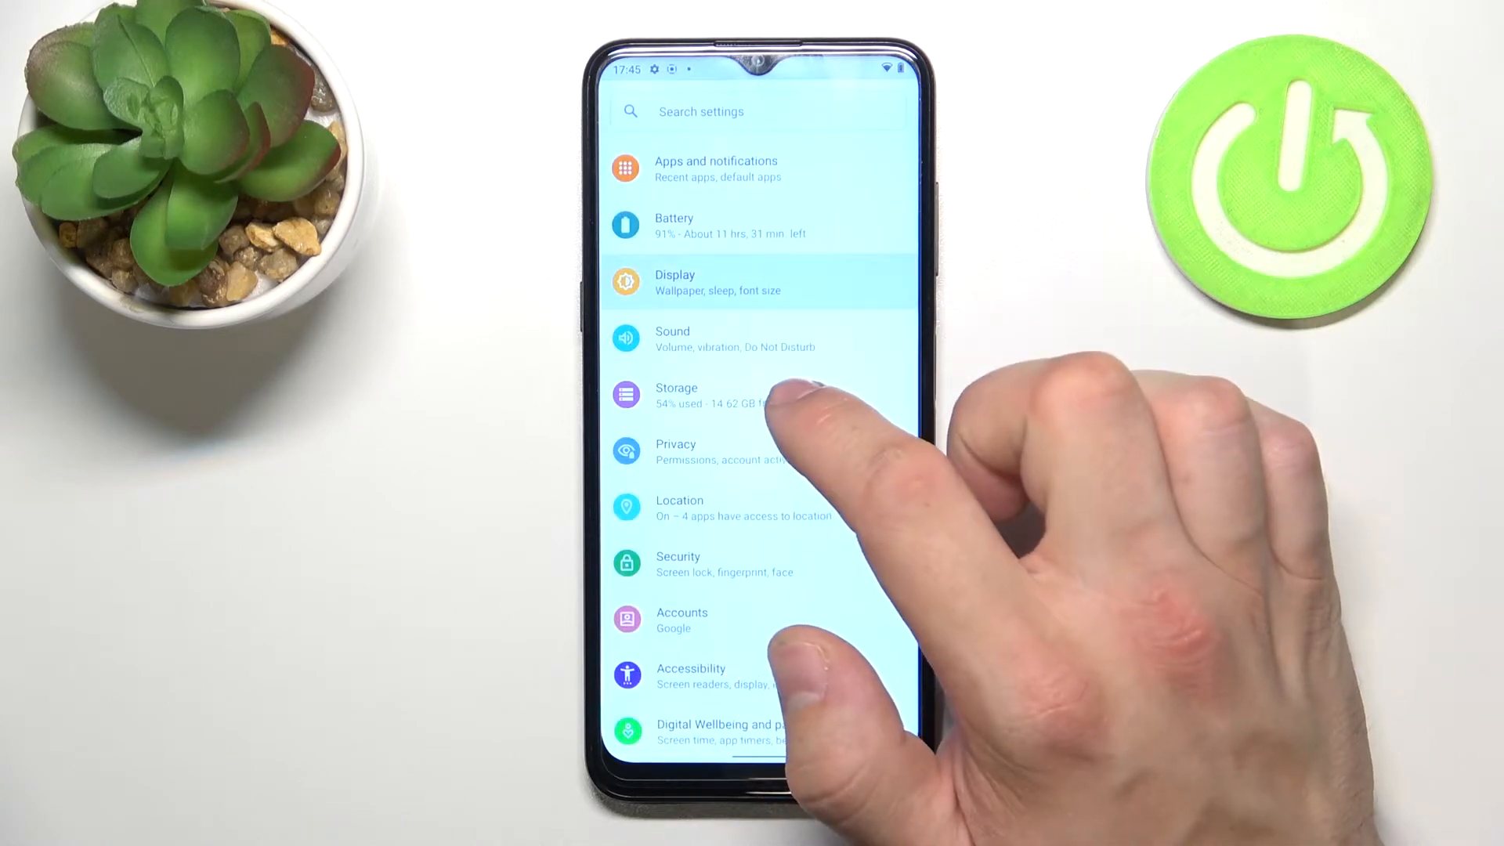
left_click(674, 282)
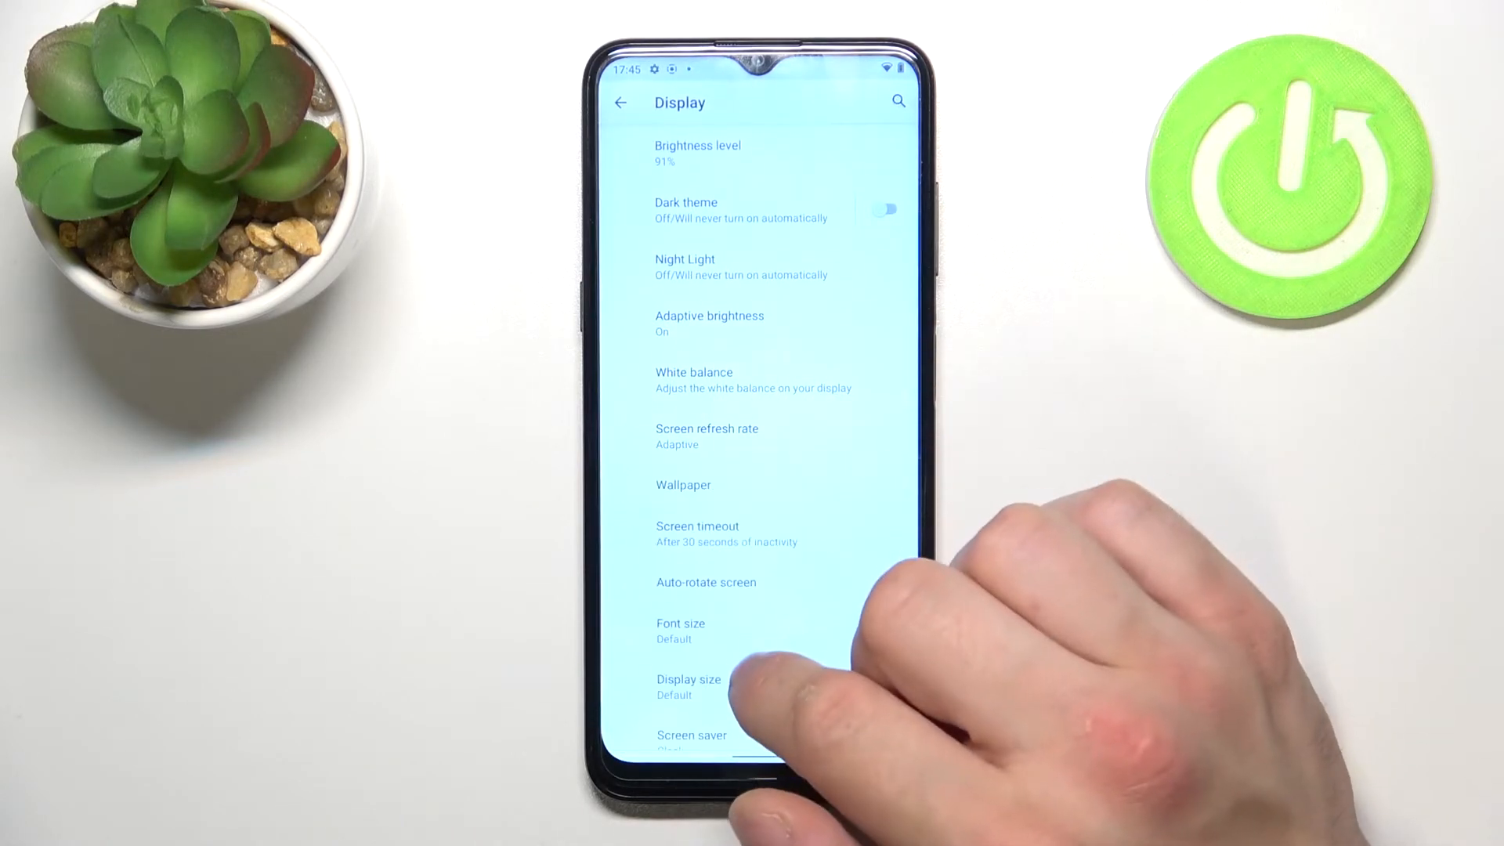
scroll("up", 3)
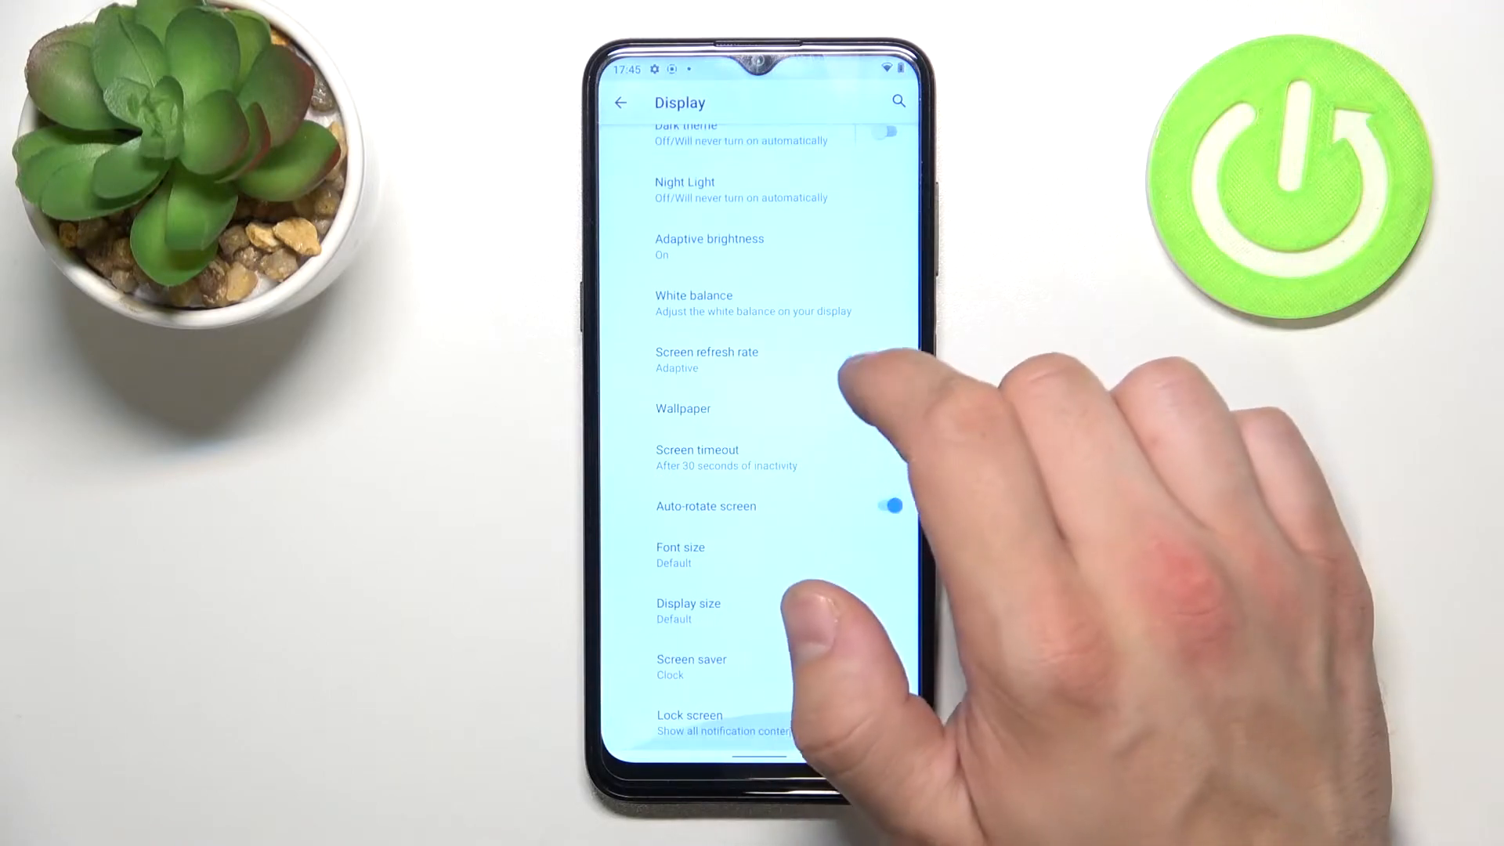
scroll("down", 3)
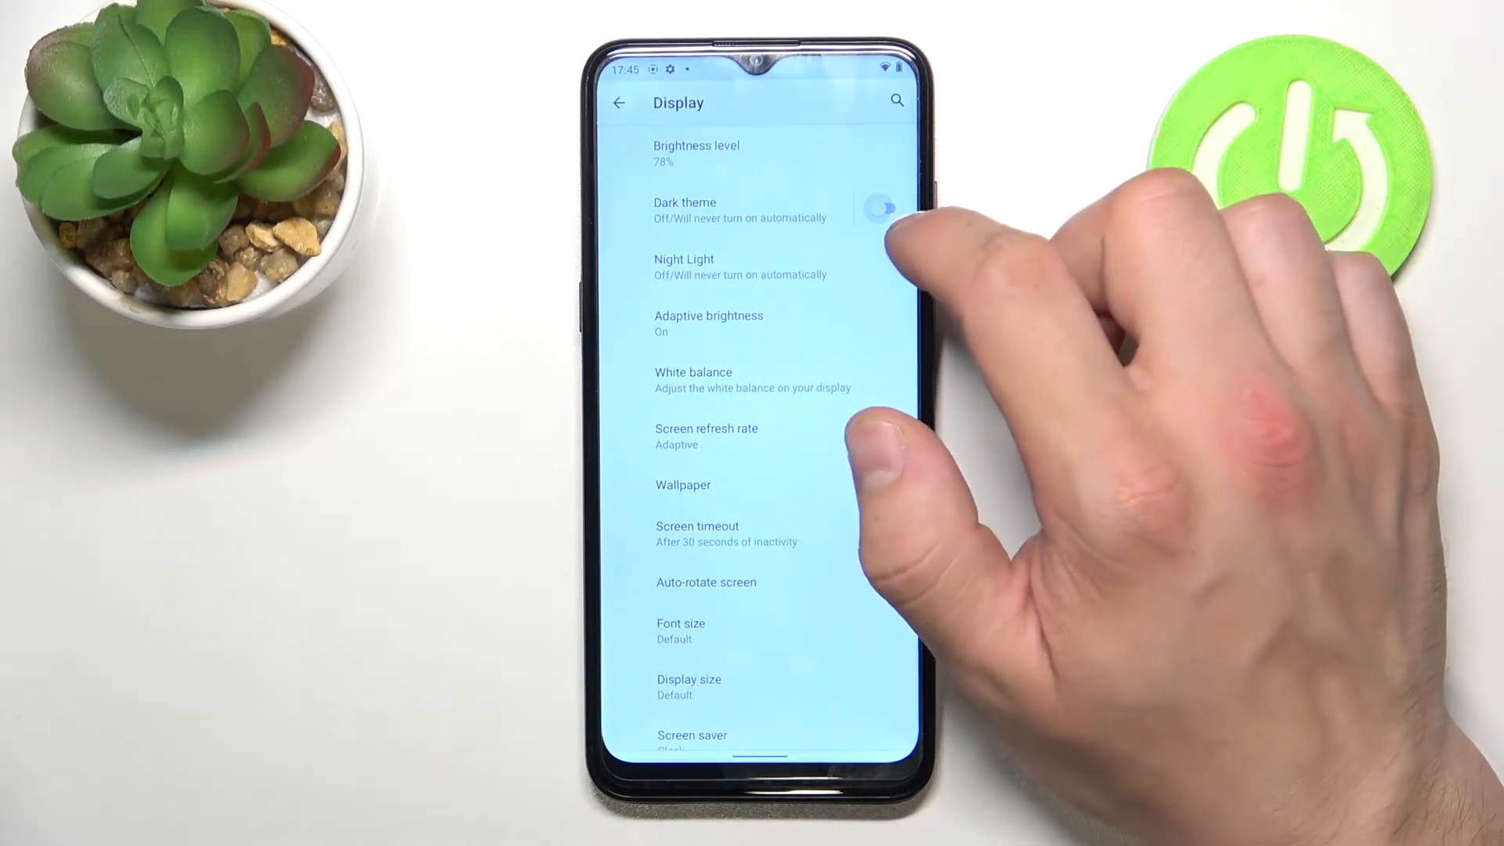
left_click(883, 208)
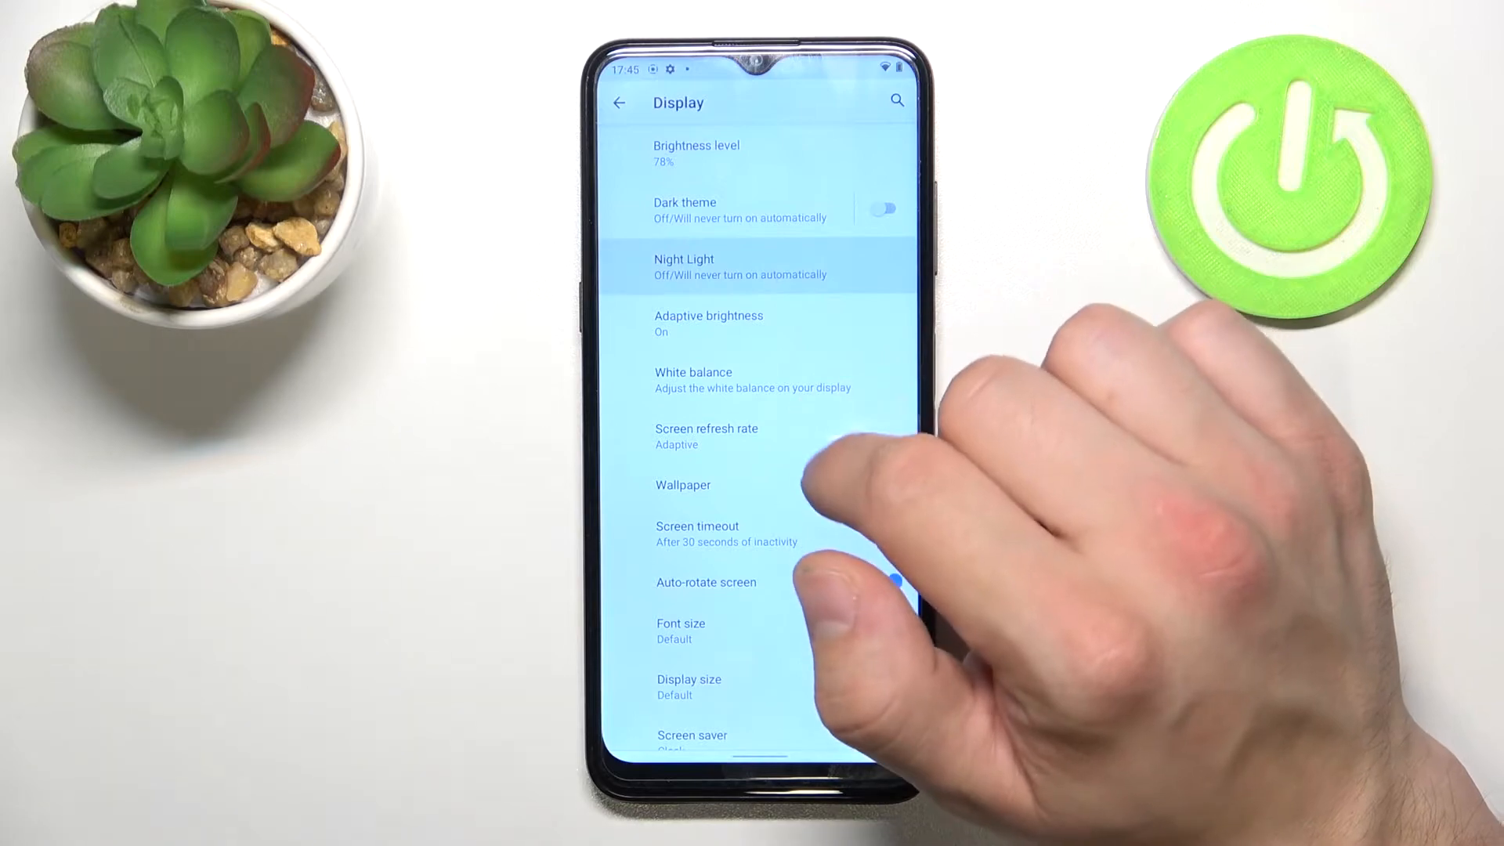
left_click(739, 266)
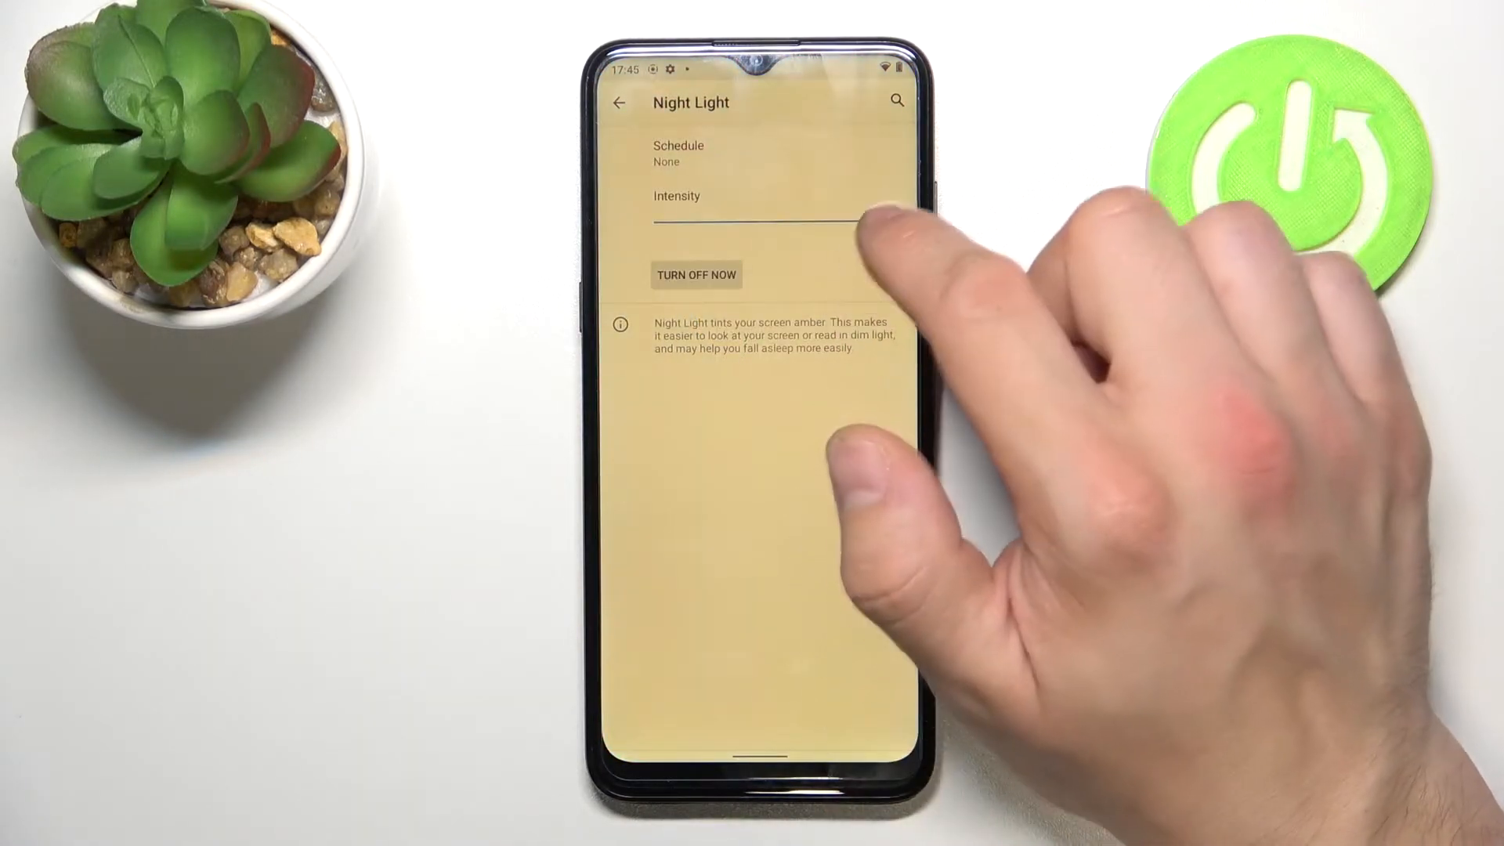
left_click_drag(691, 221, 894, 221)
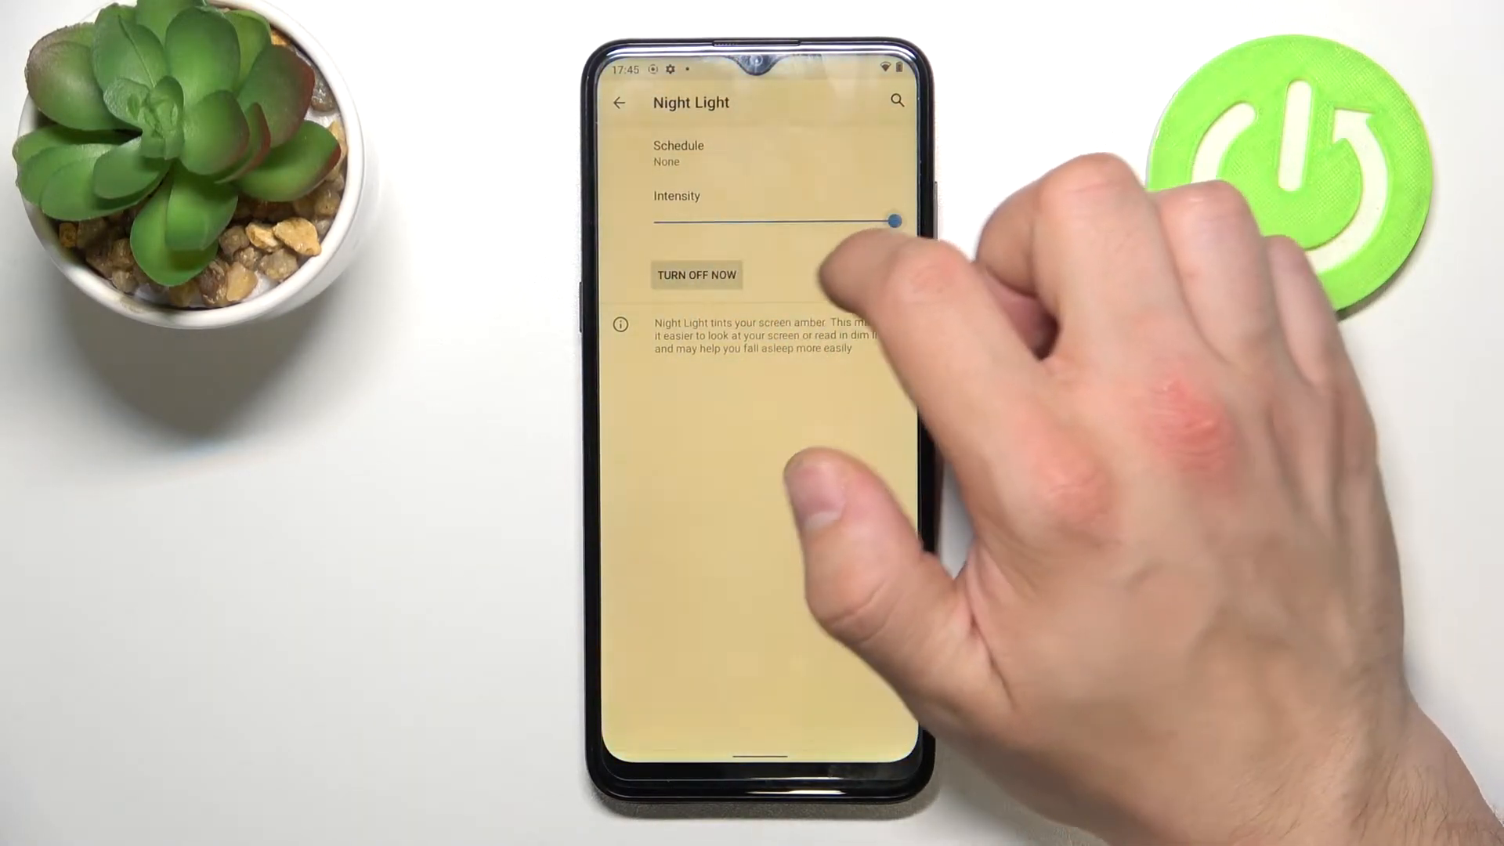
left_click_drag(892, 220, 836, 219)
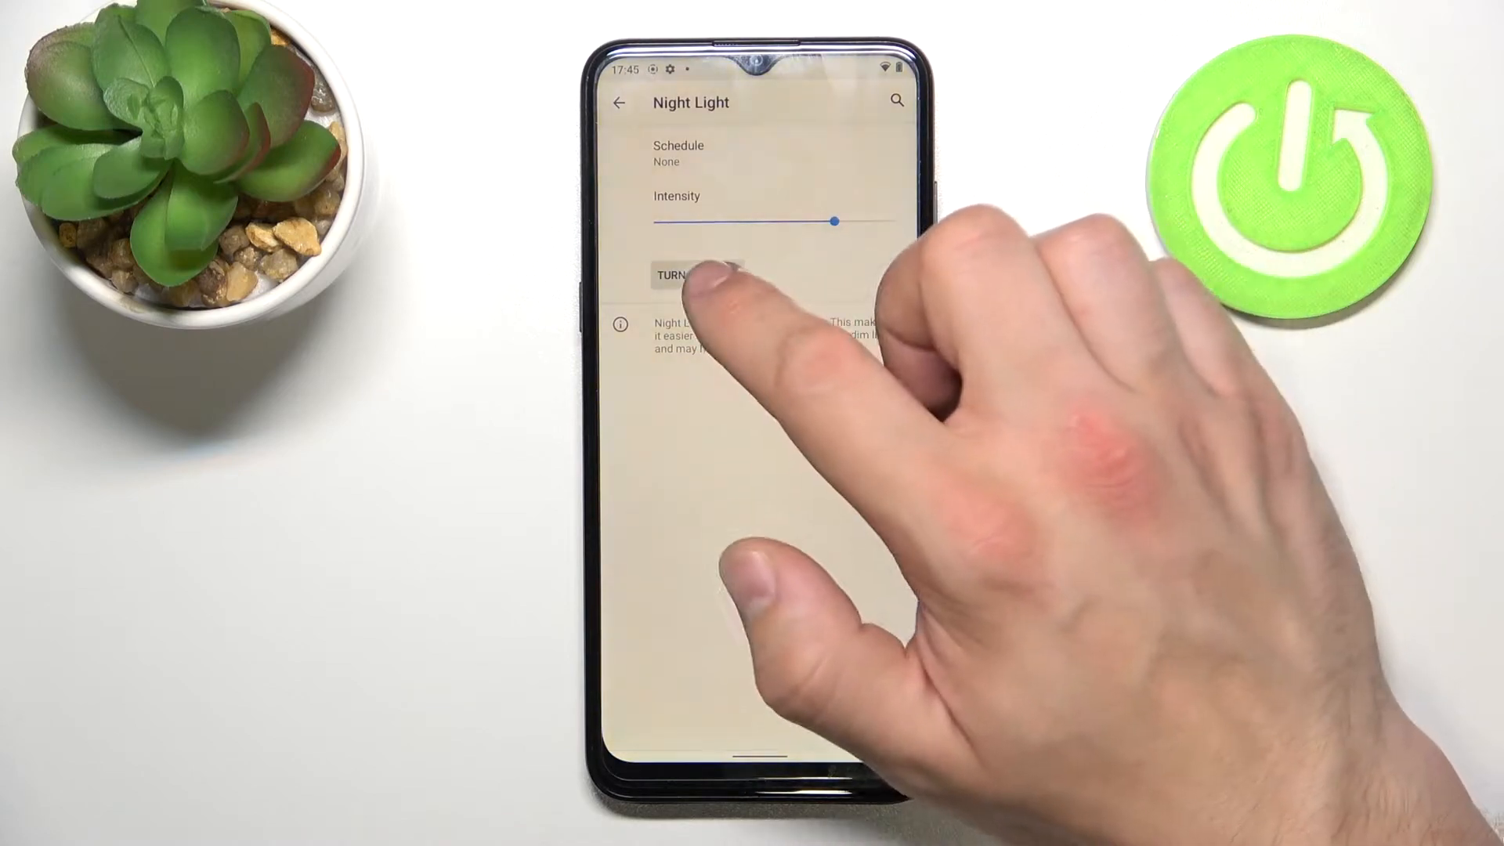
left_click(619, 102)
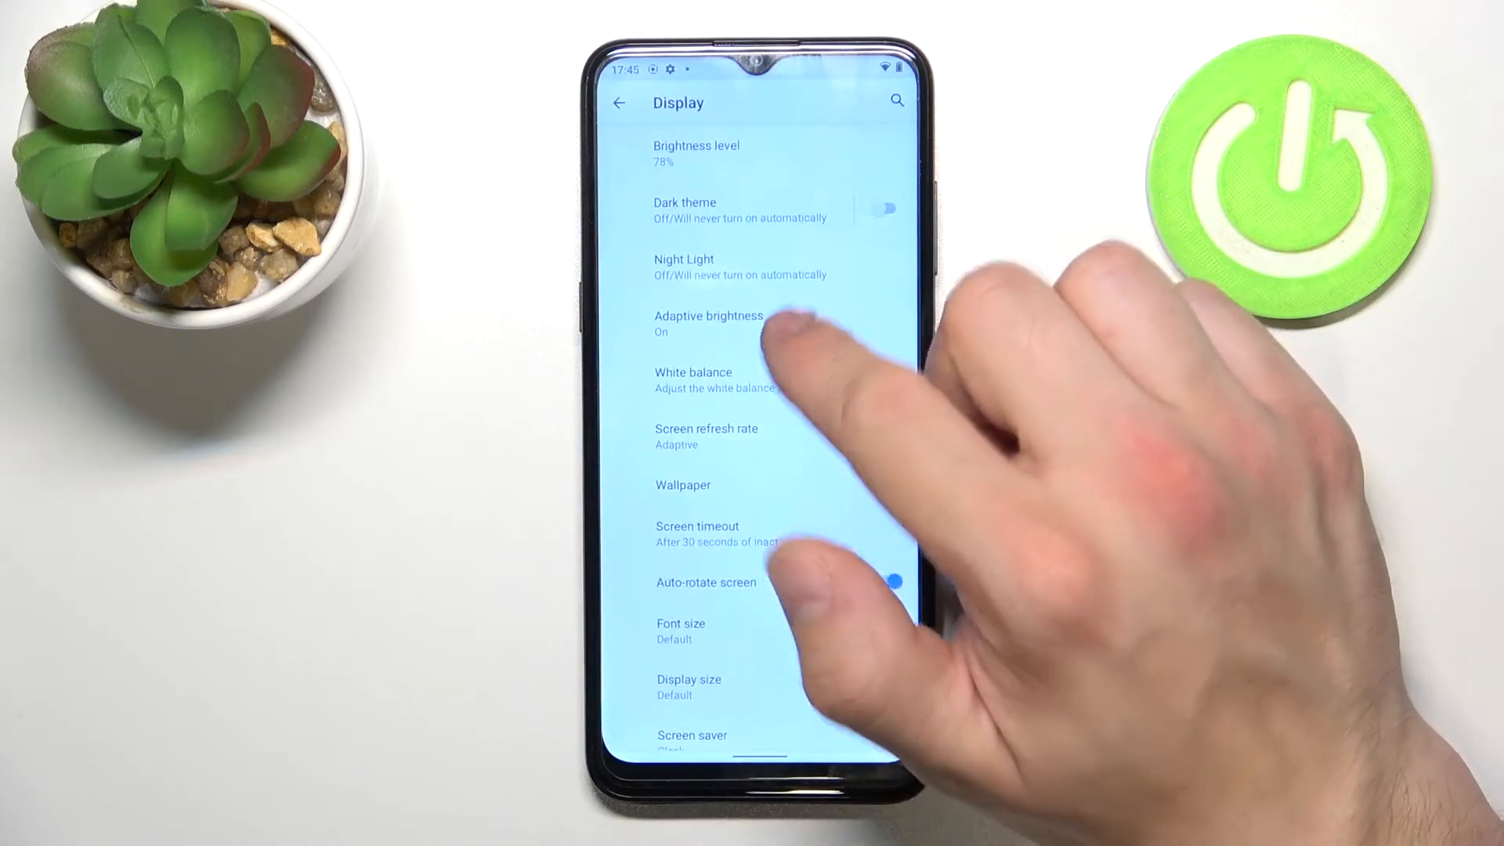
Switch adaptive brightness off and set the screen refresh rate to Standard 60Hz.
left_click(708, 323)
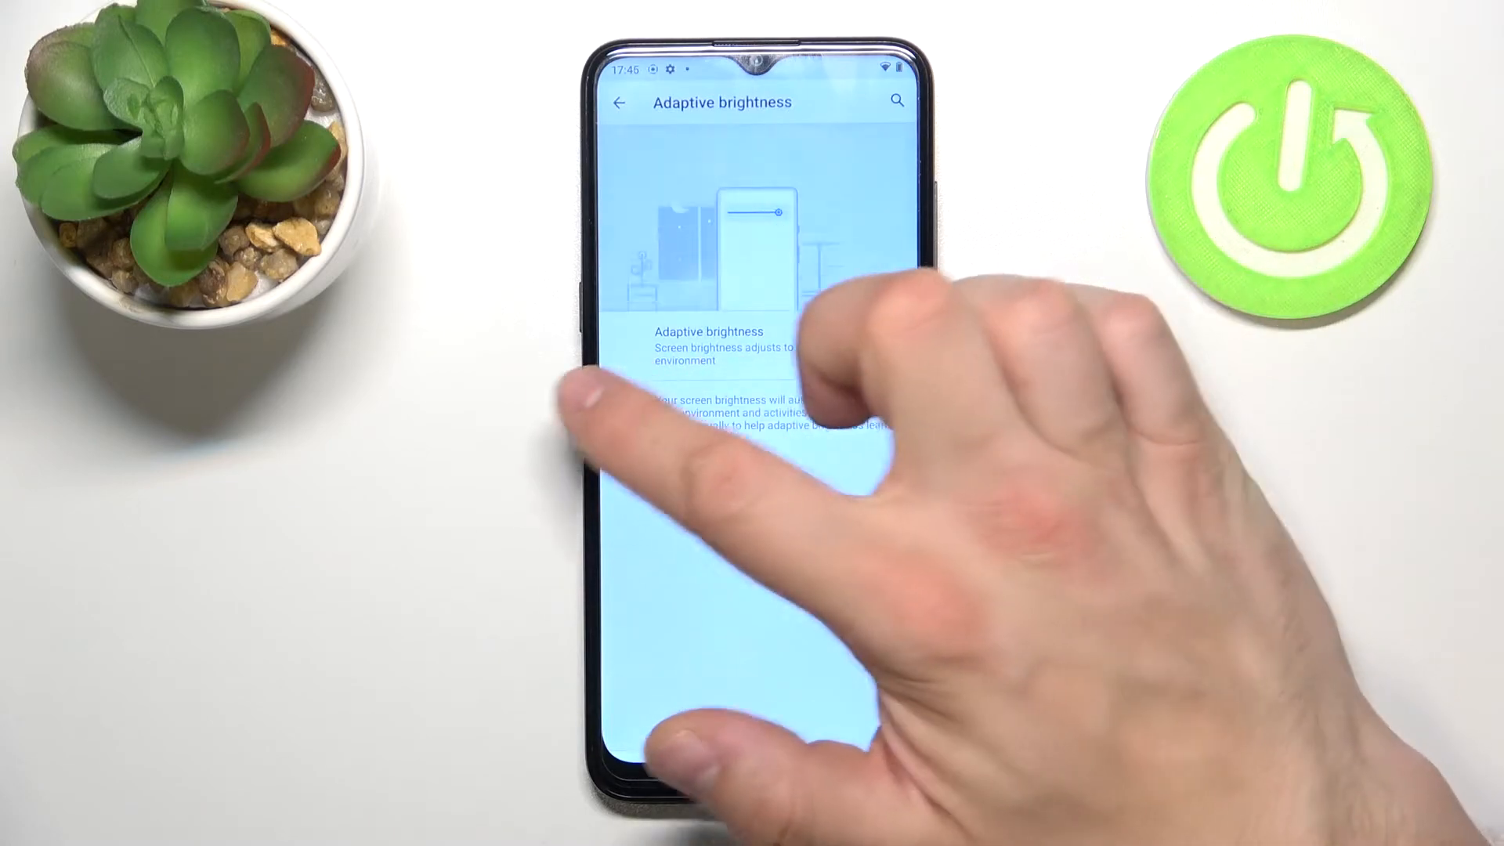
left_click(619, 102)
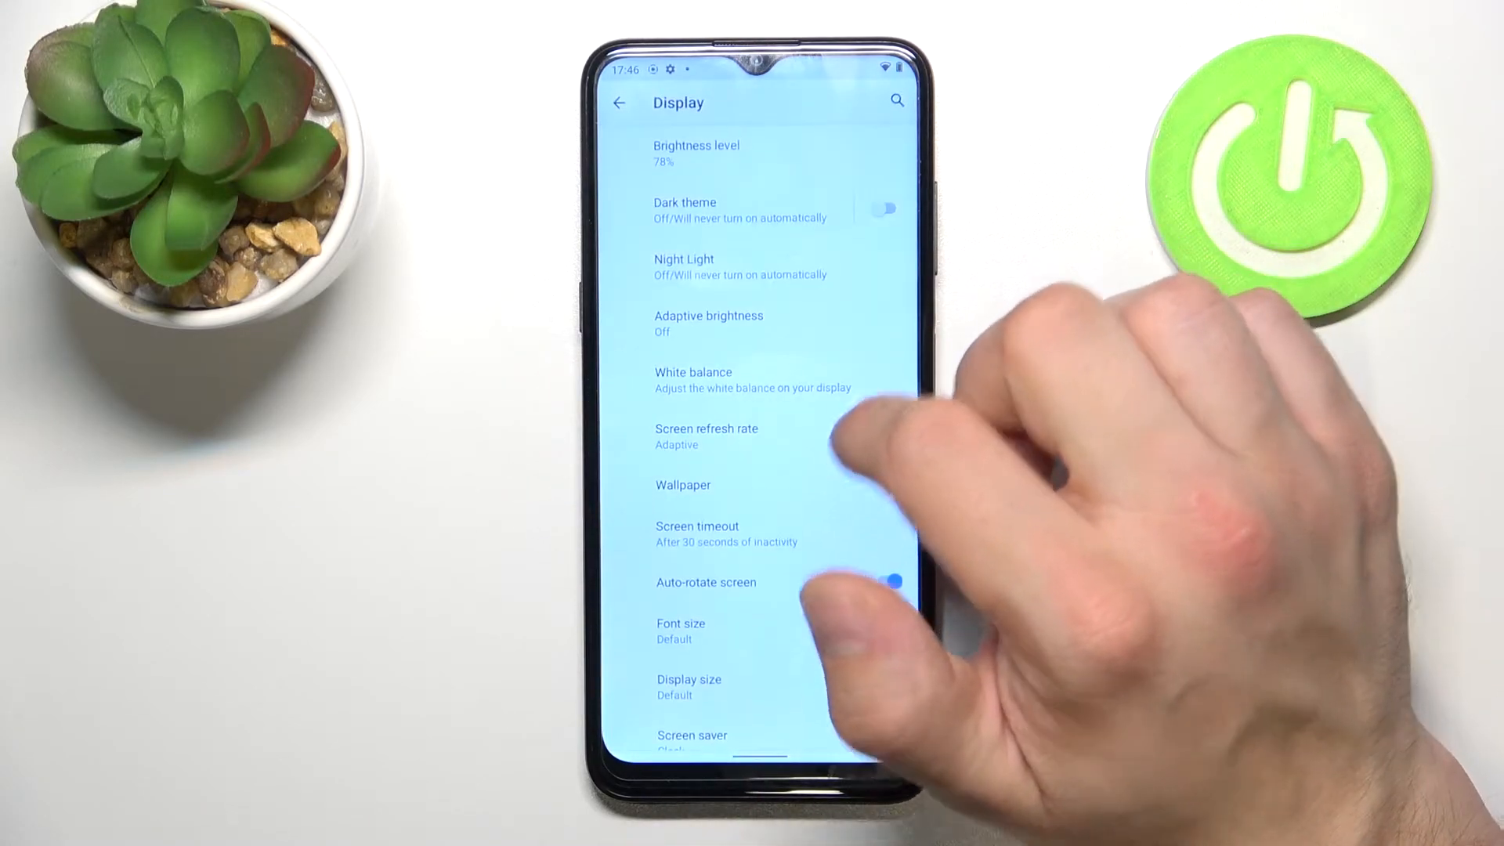
left_click(693, 379)
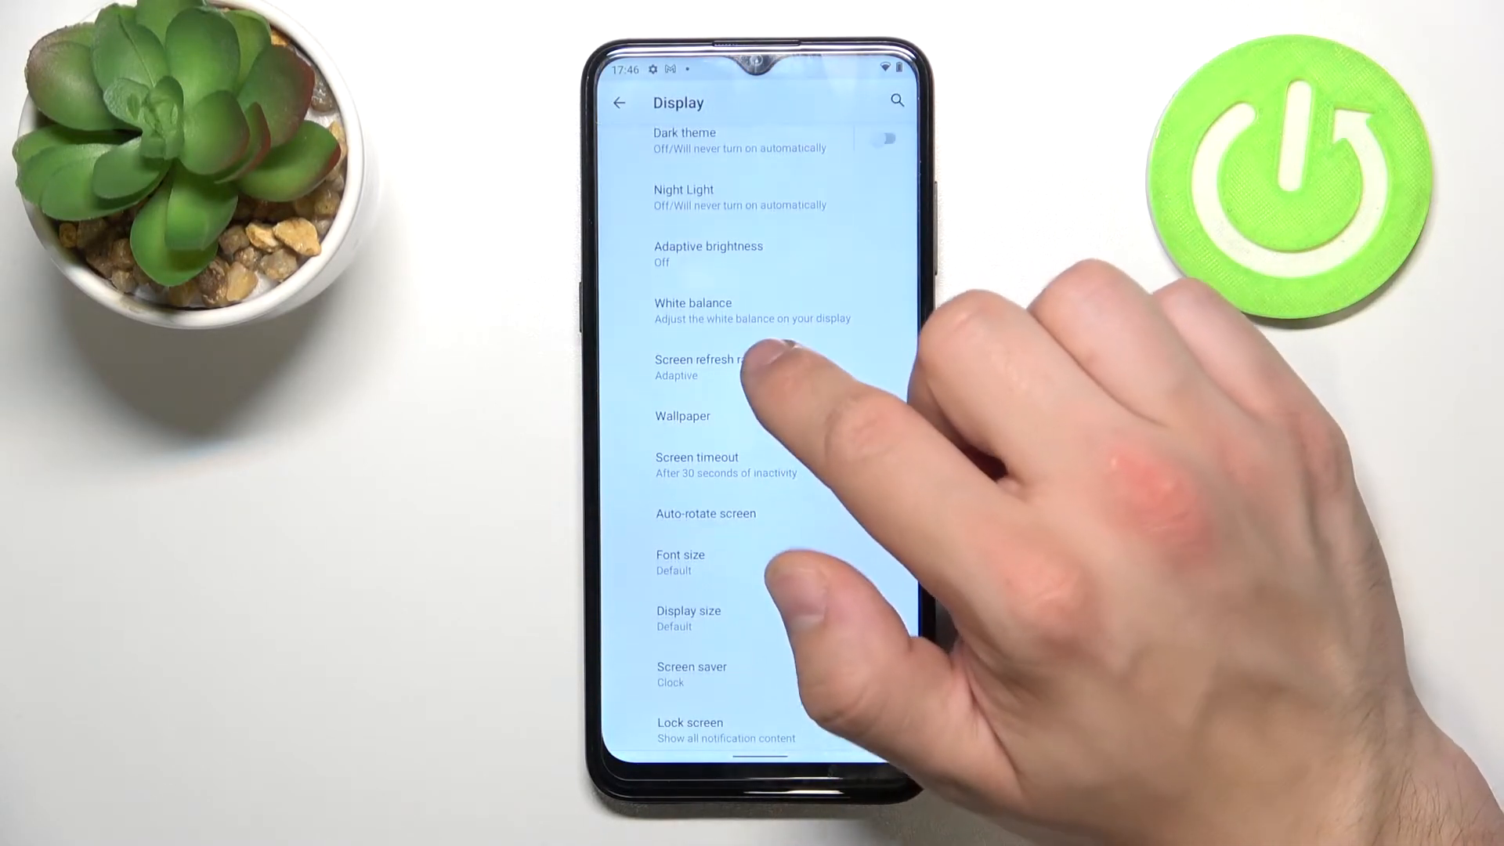
left_click(700, 367)
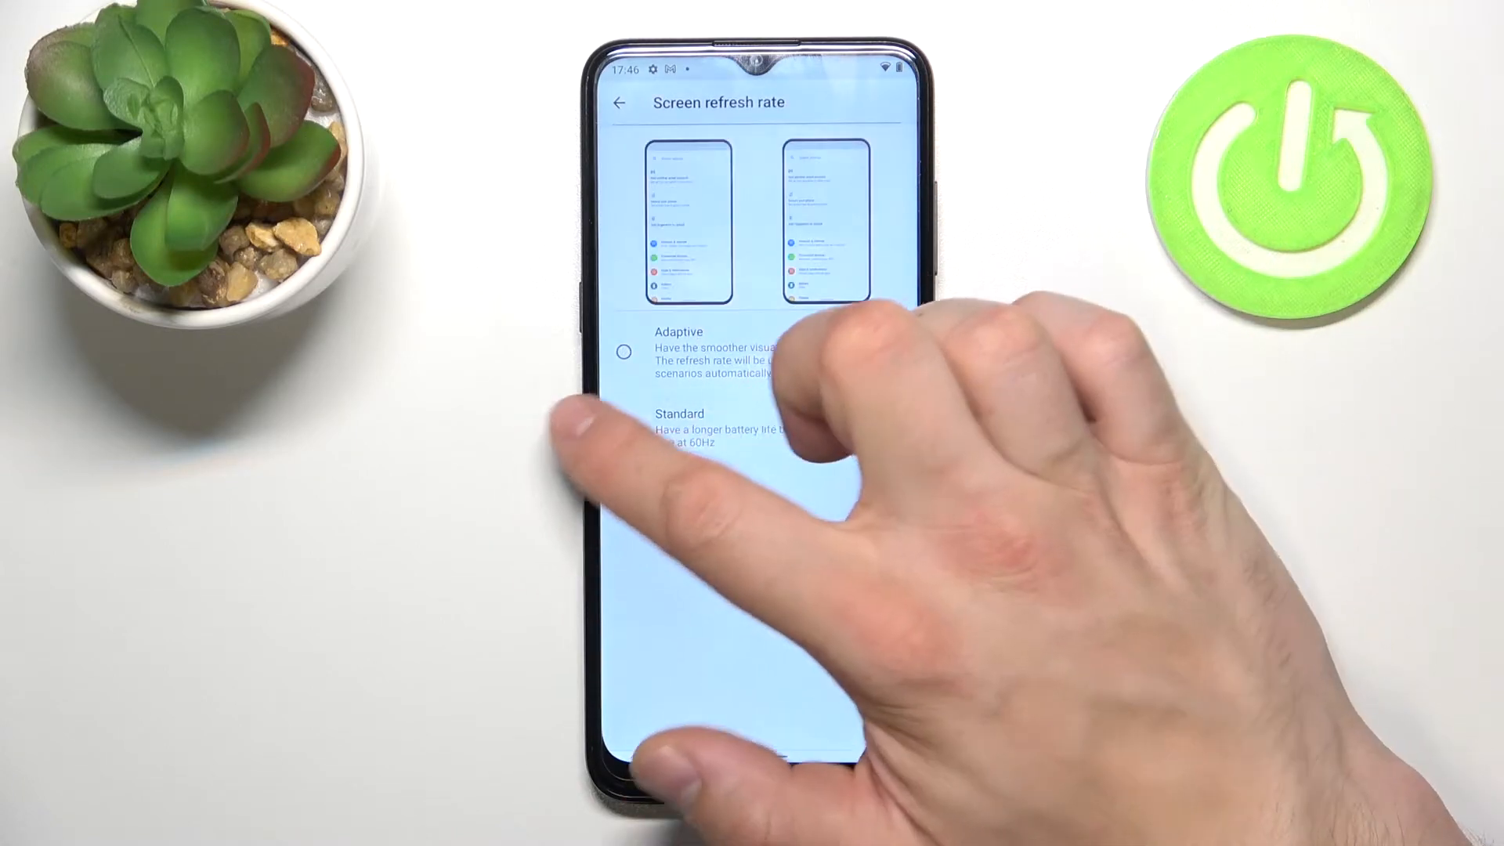
left_click(619, 103)
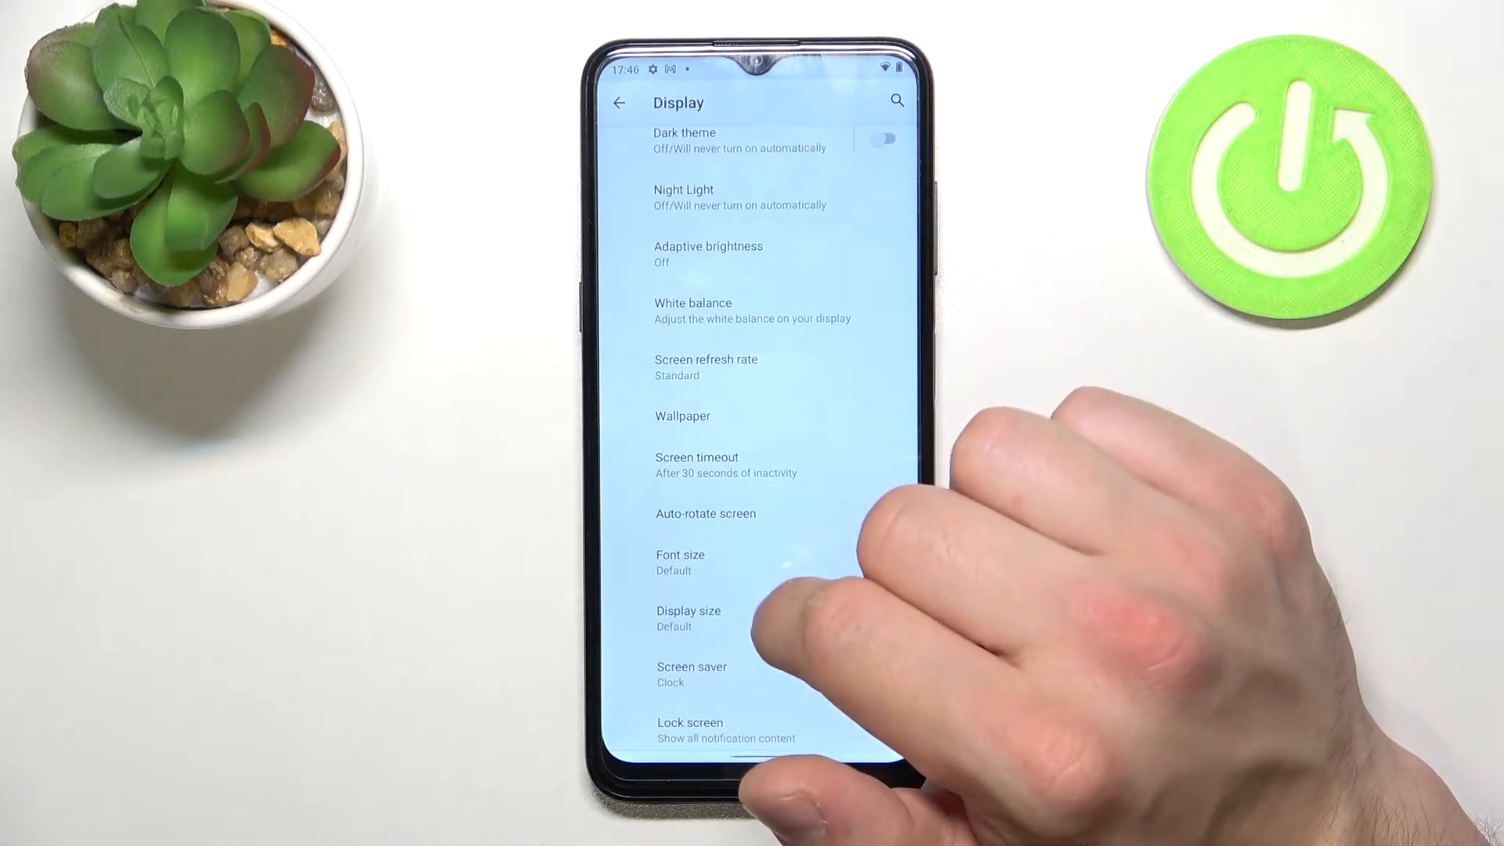
Apply the previewed water-drop wallpaper to the chosen screens, then return to the Display page.
left_click(683, 415)
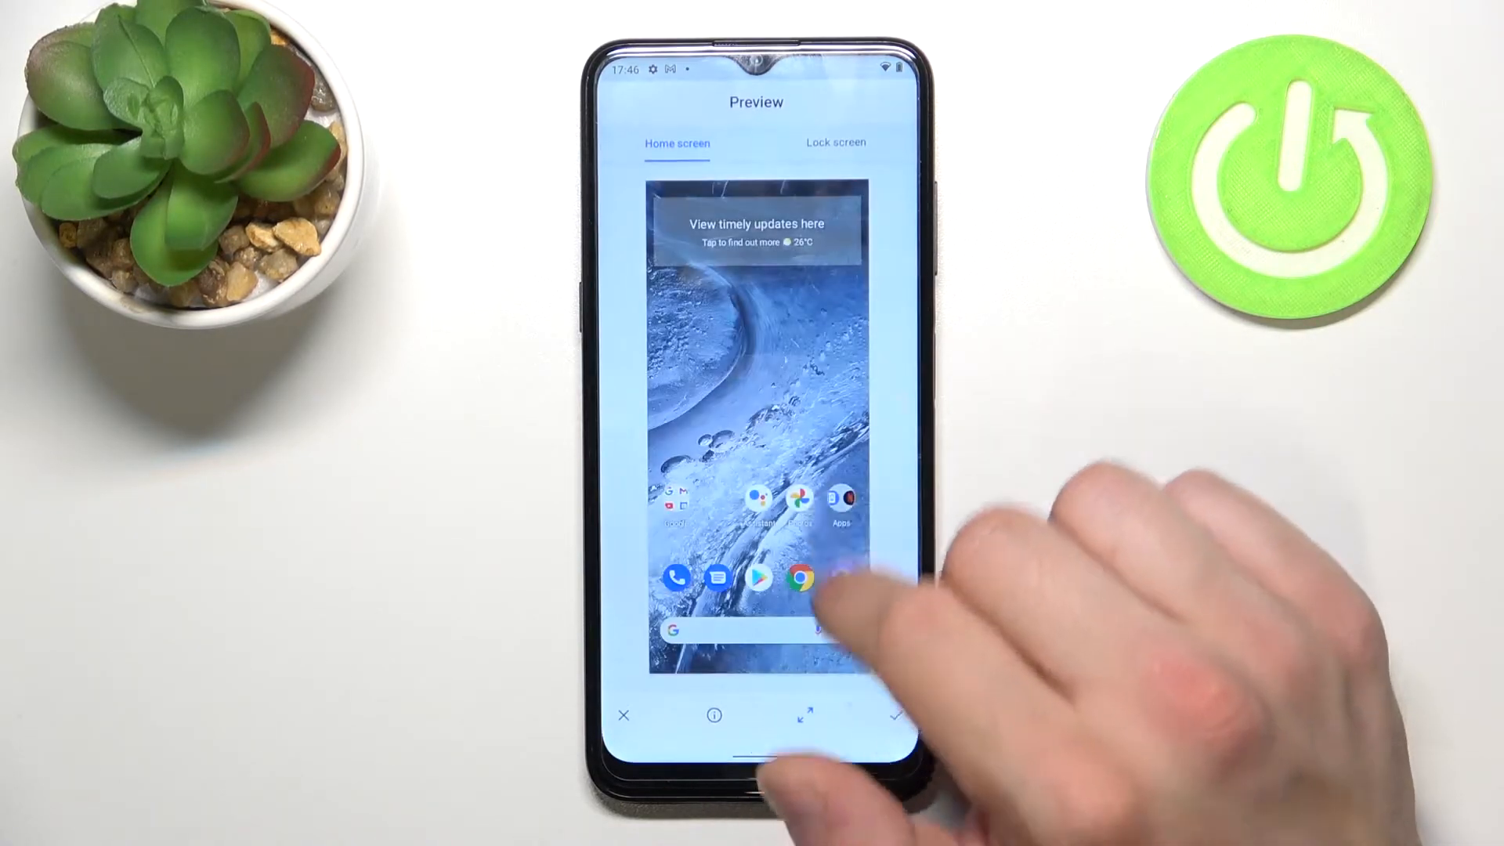
left_click(895, 715)
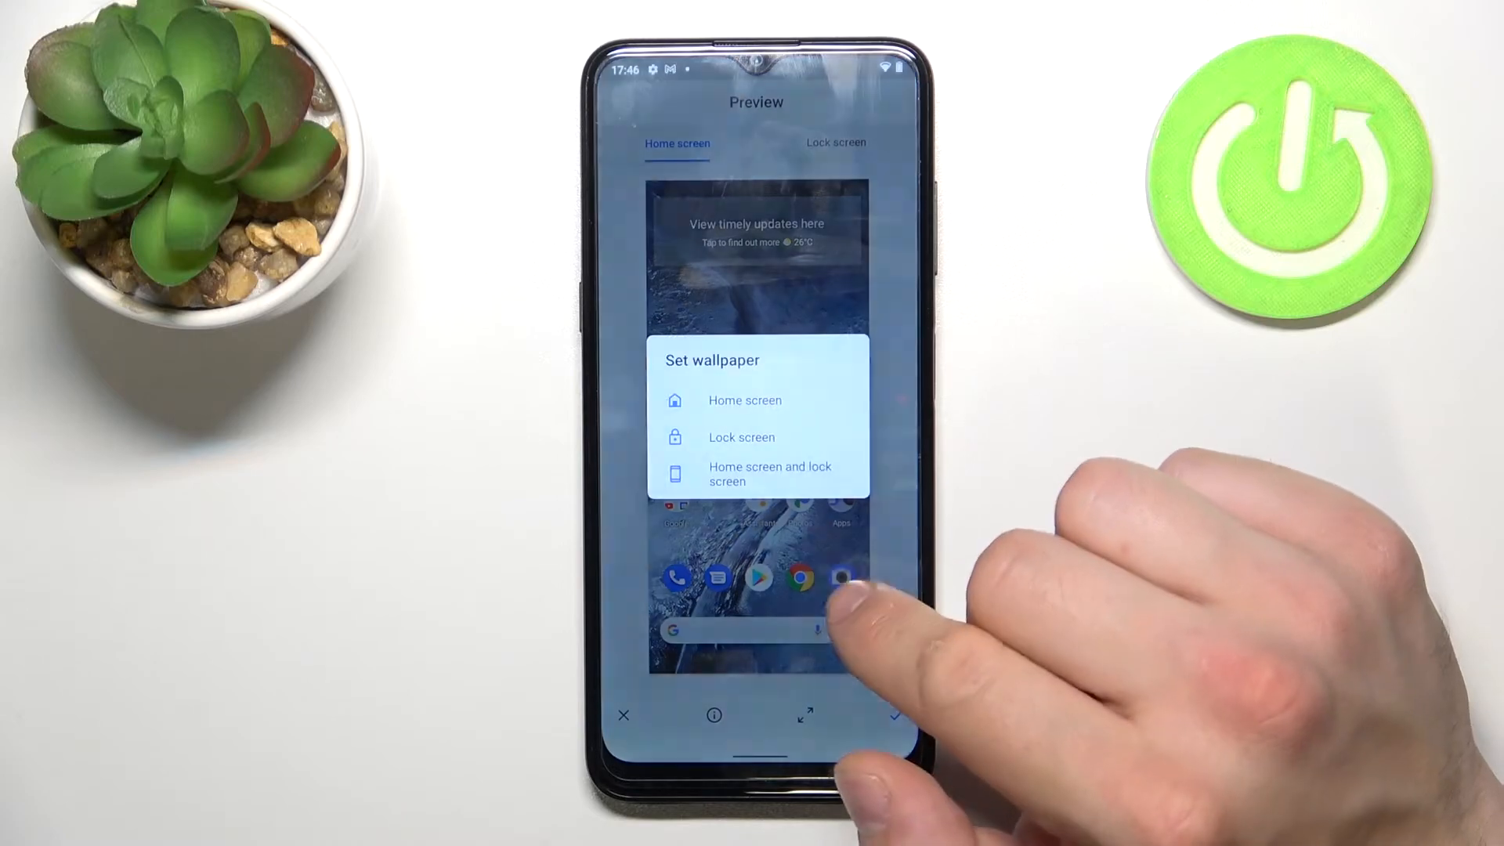
left_click(744, 401)
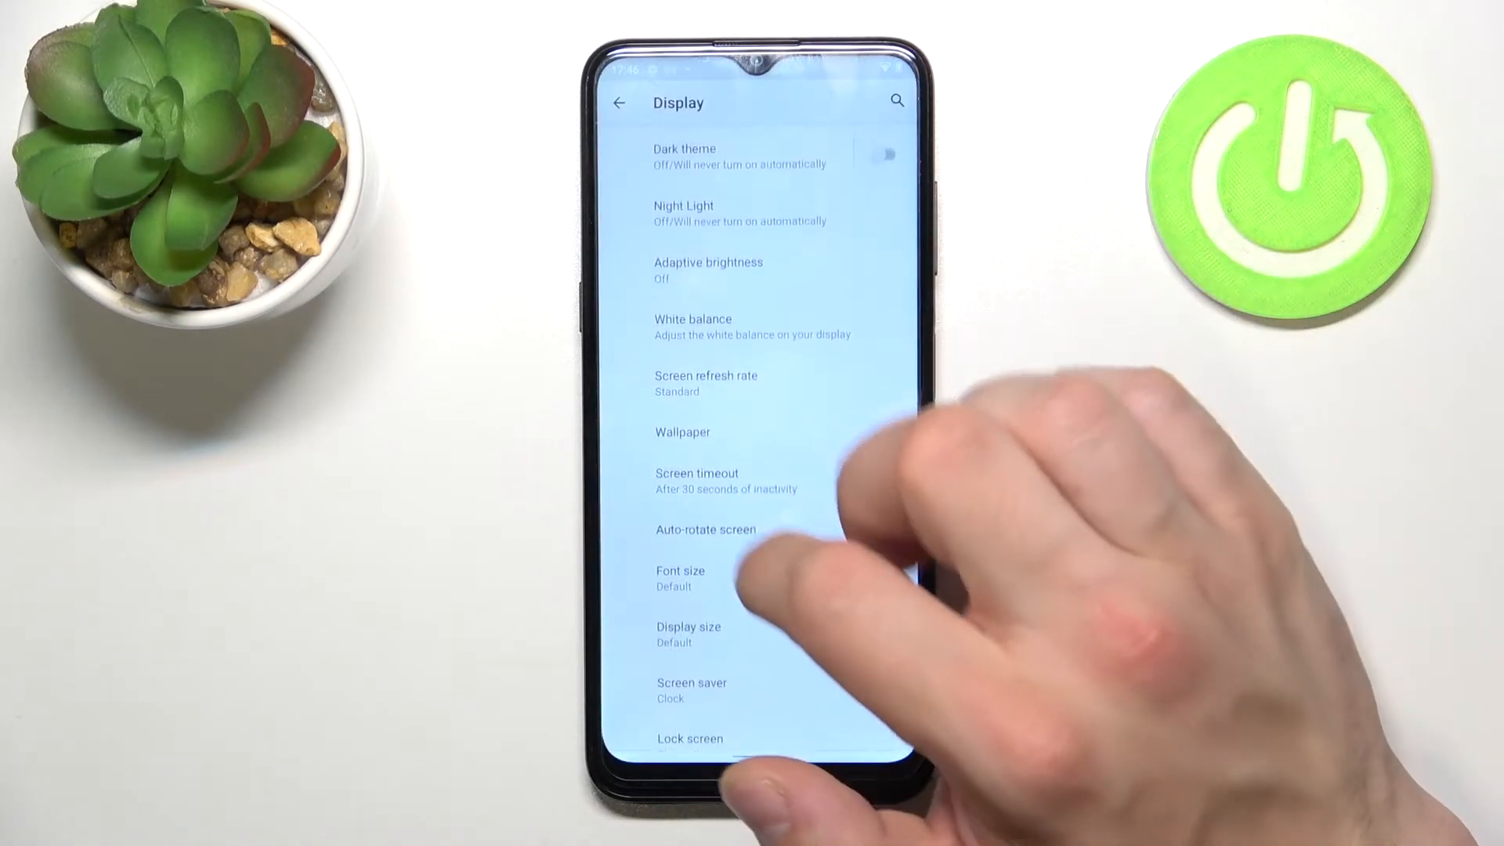
left_click(620, 102)
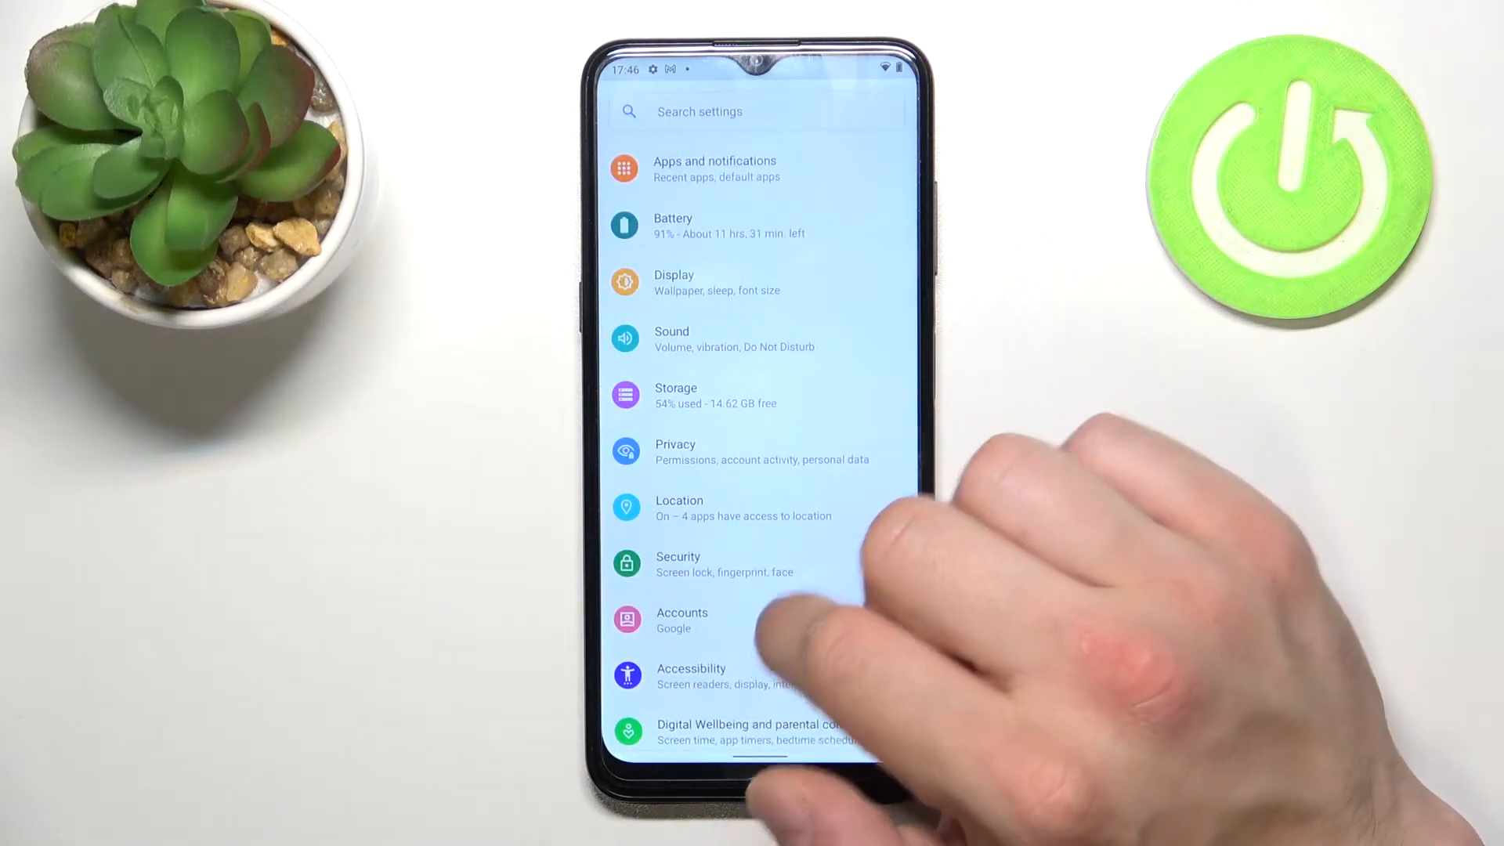
left_click(674, 282)
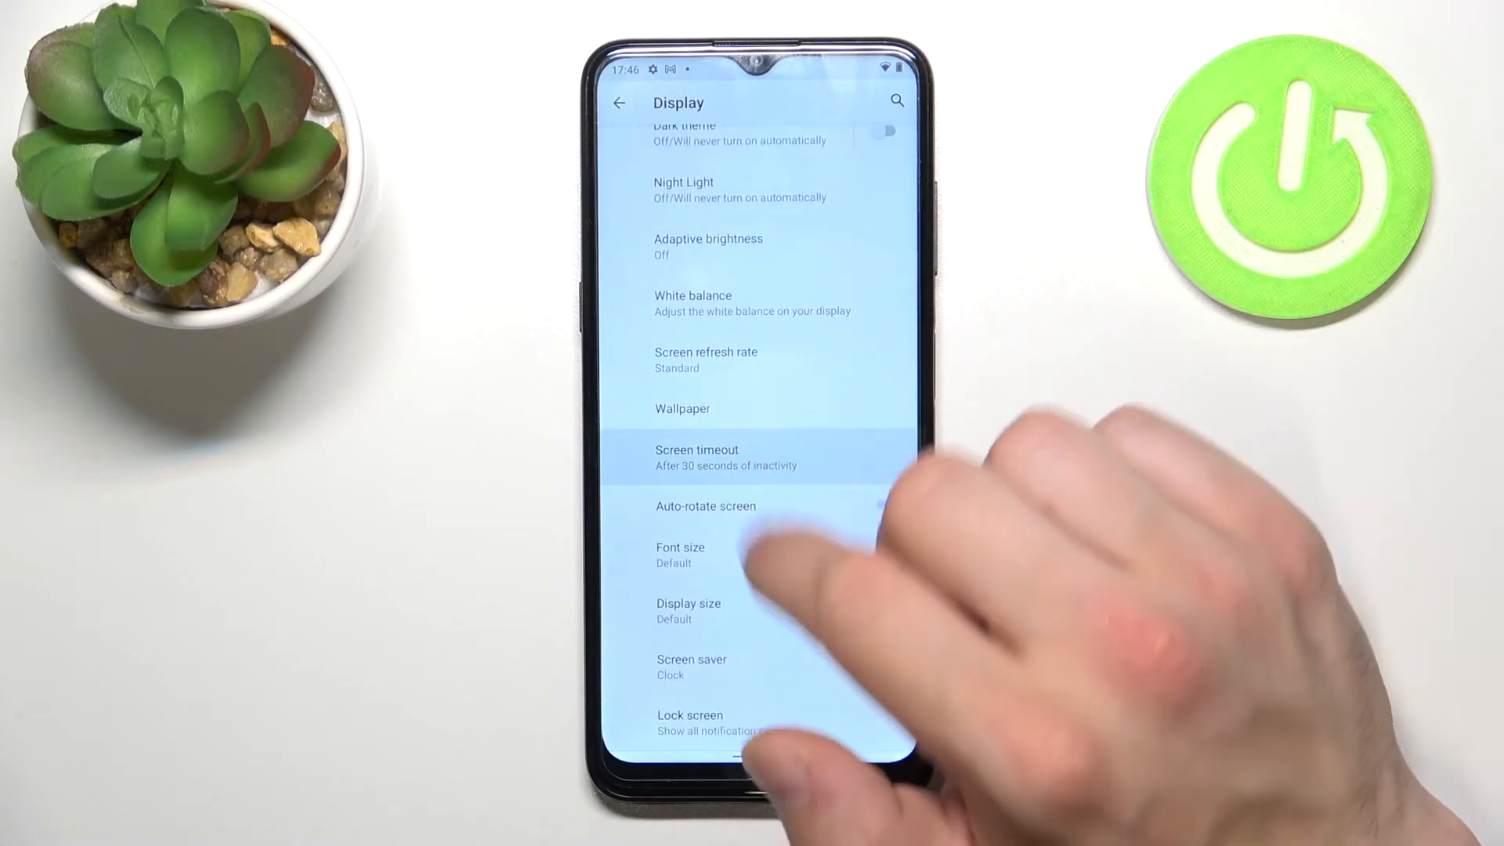
left_click(696, 457)
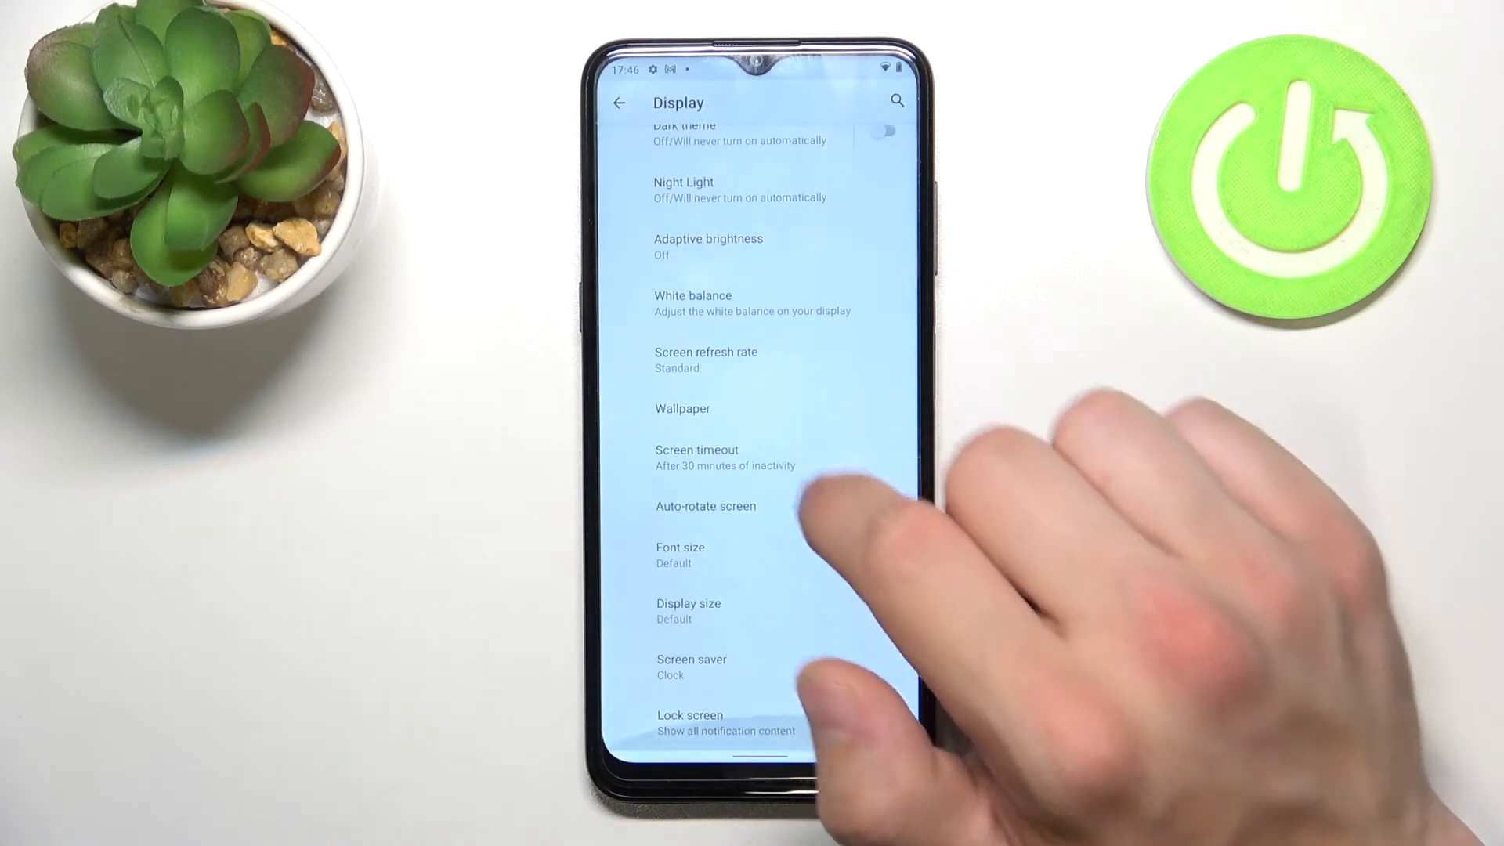
left_click(748, 505)
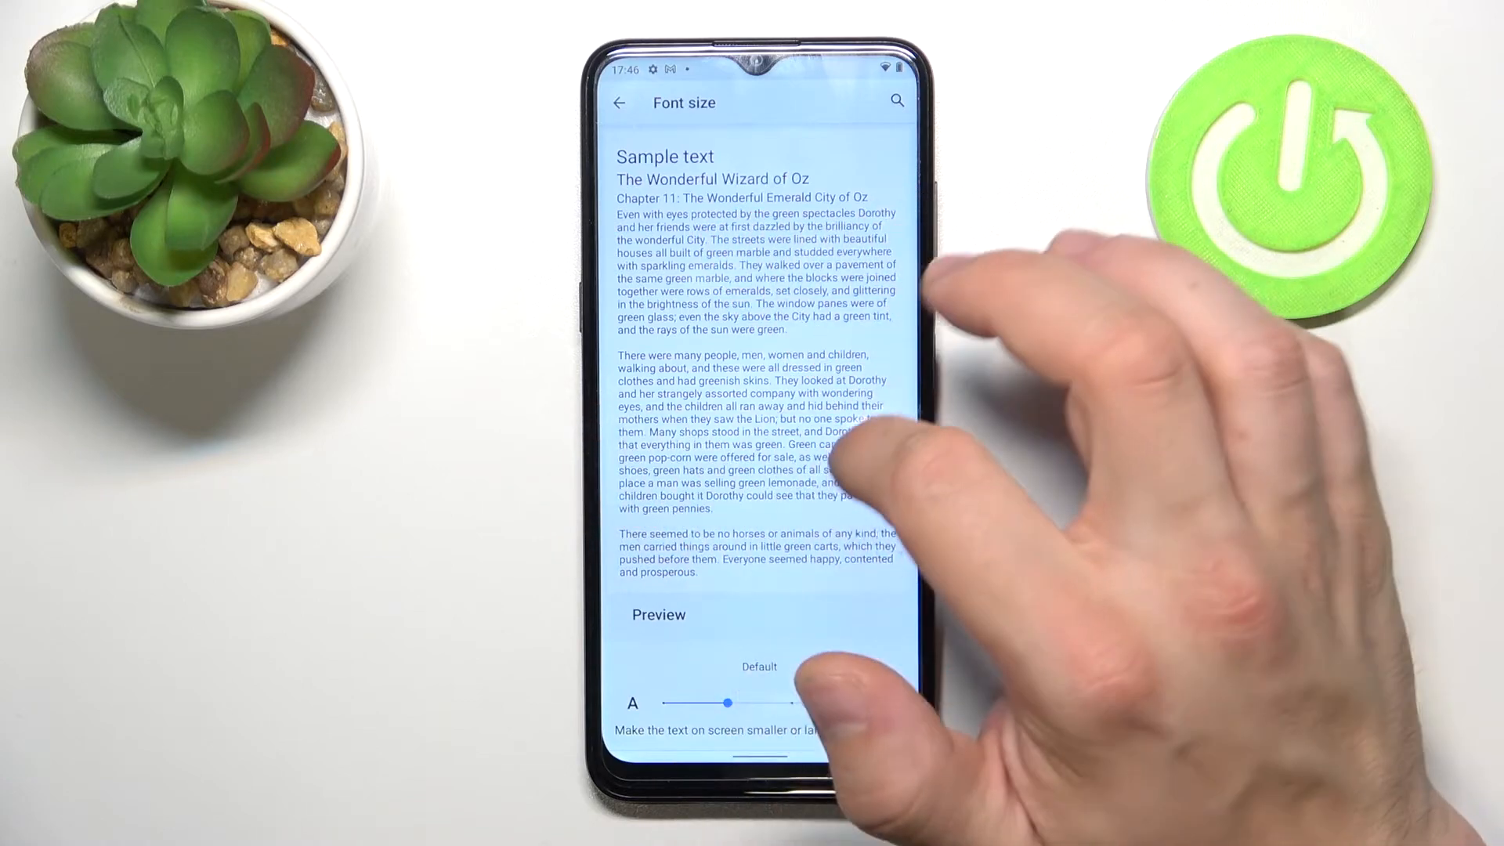
left_click(620, 103)
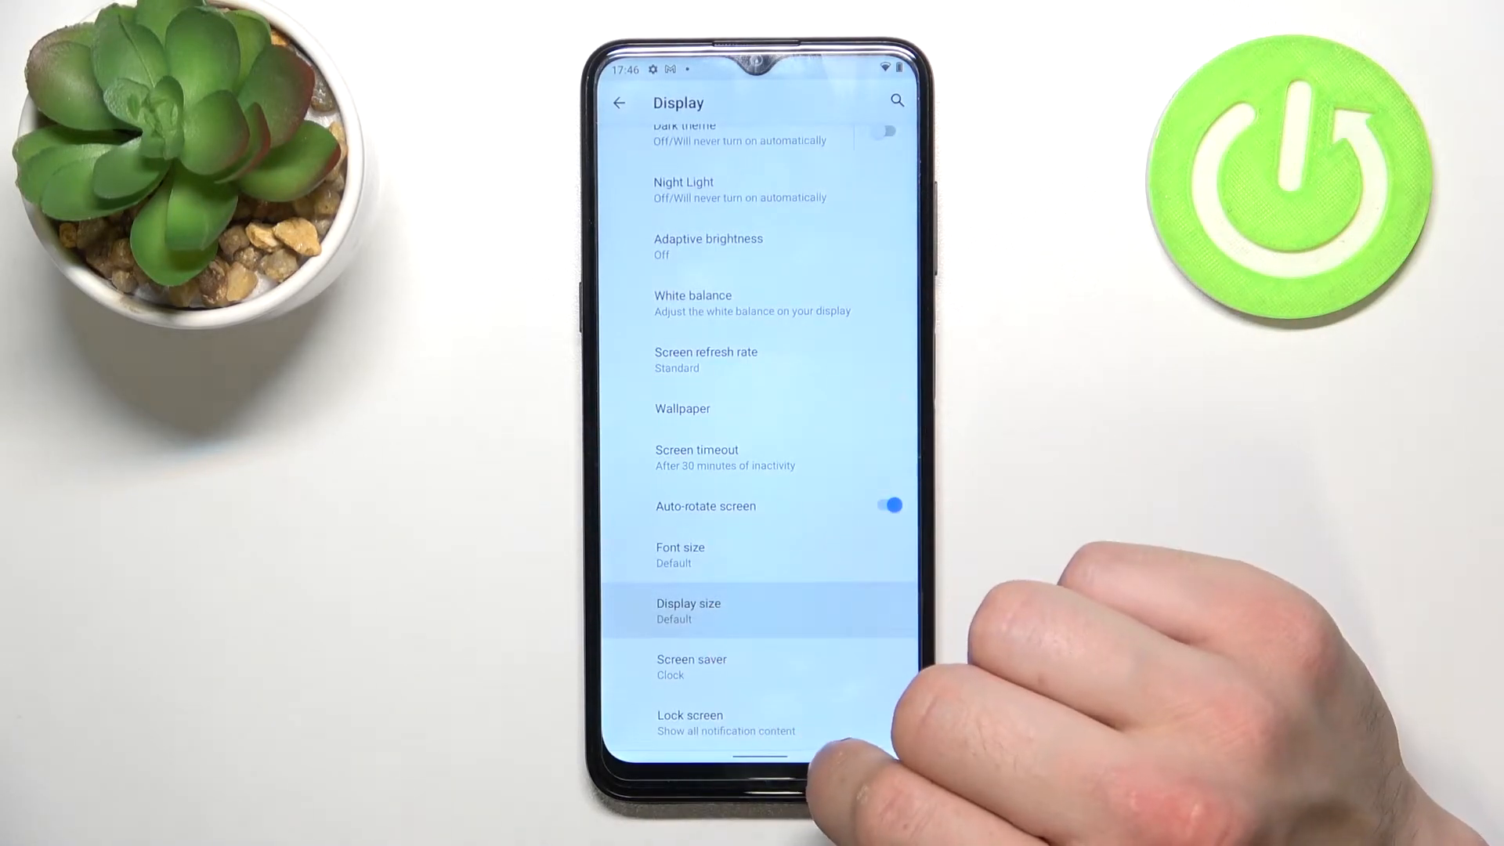
left_click(688, 610)
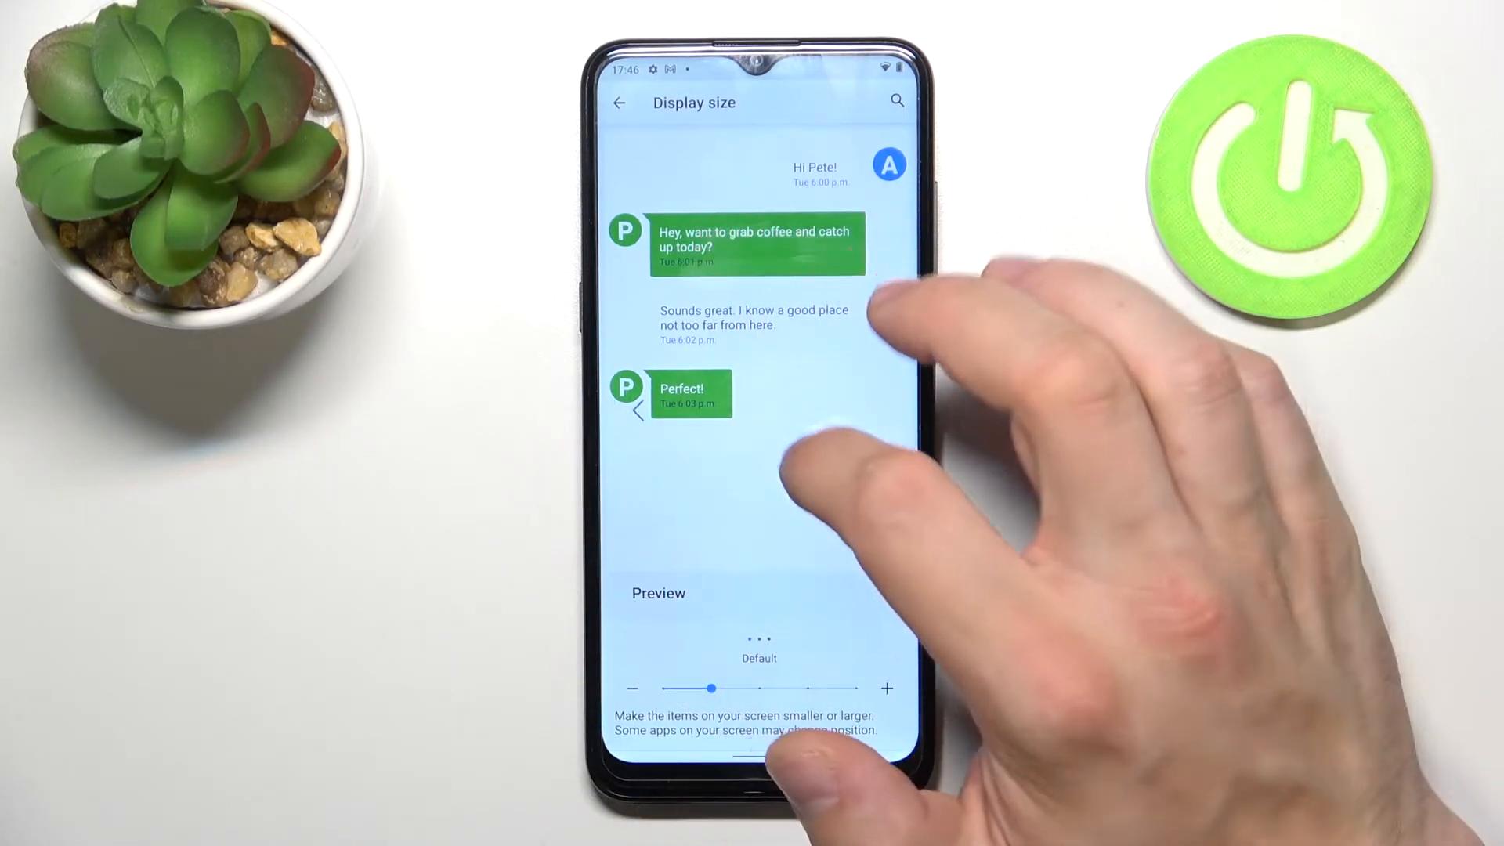
left_click(618, 103)
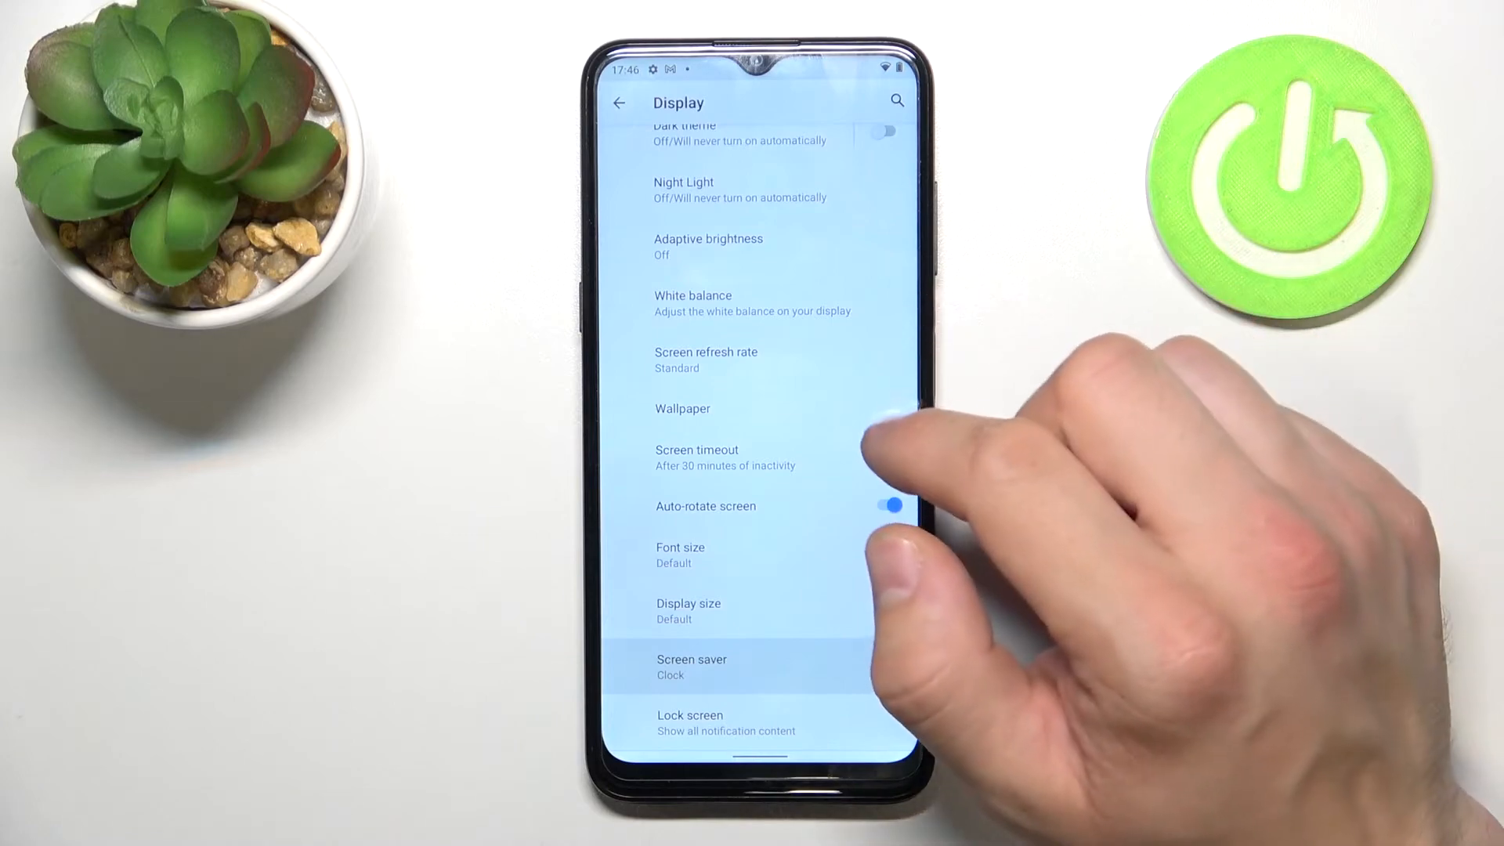
left_click(884, 505)
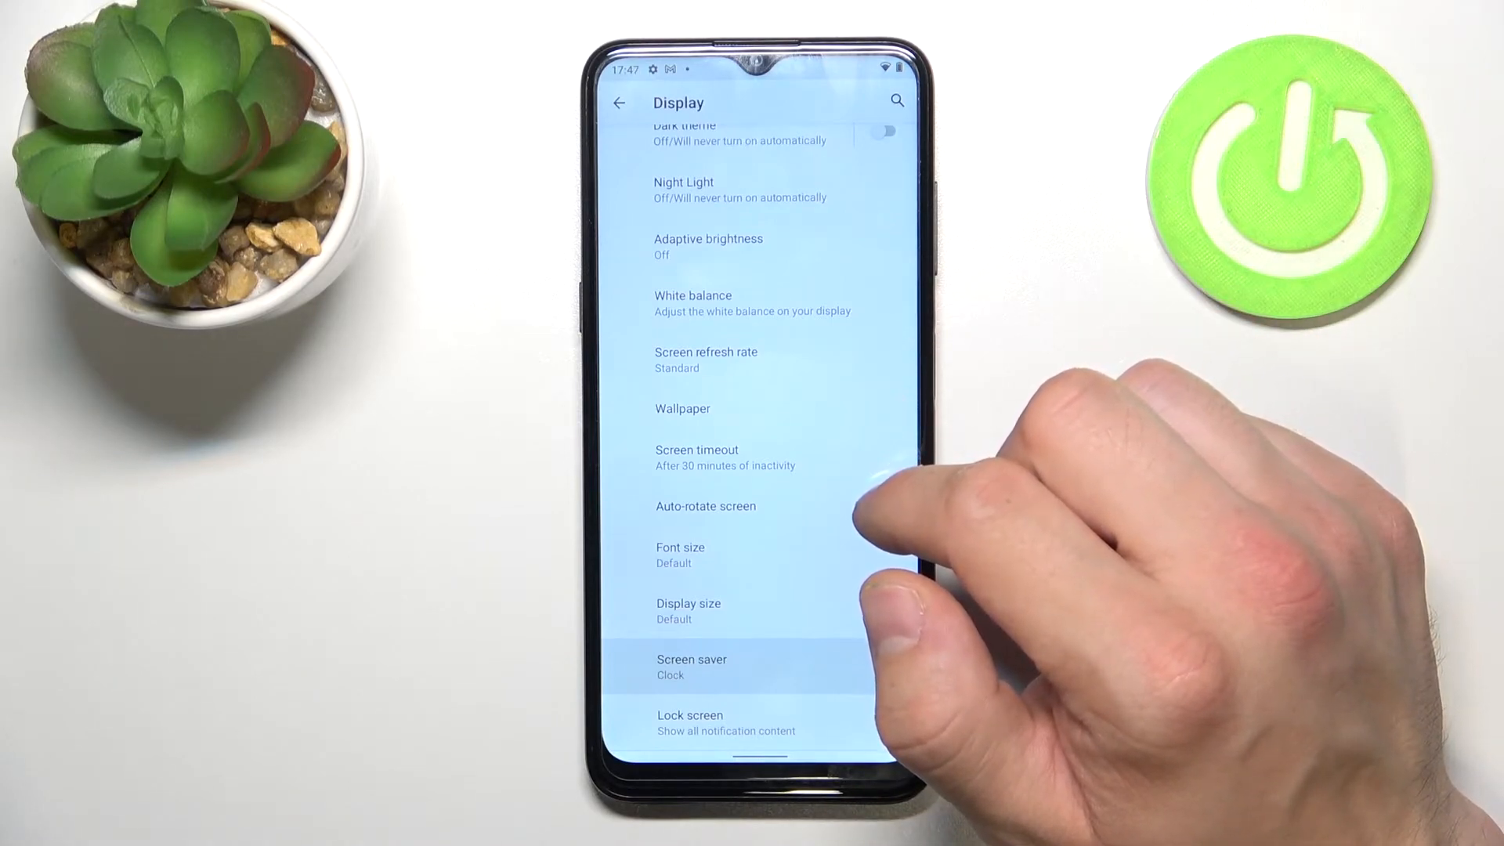
Check the screen saver stays Clock while docked, then open the Lock screen settings.
left_click(691, 666)
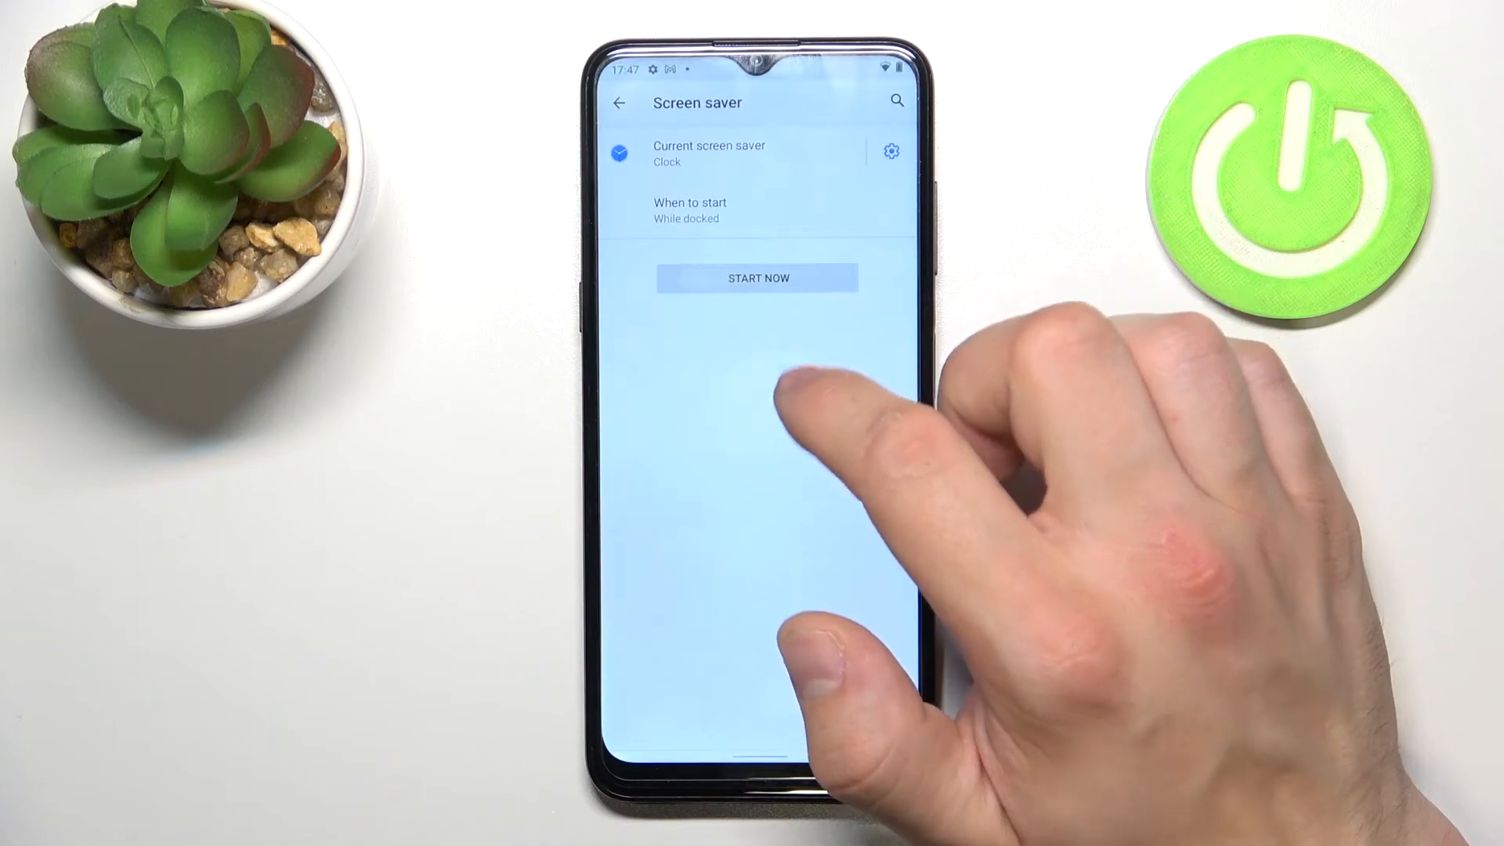
left_click(757, 278)
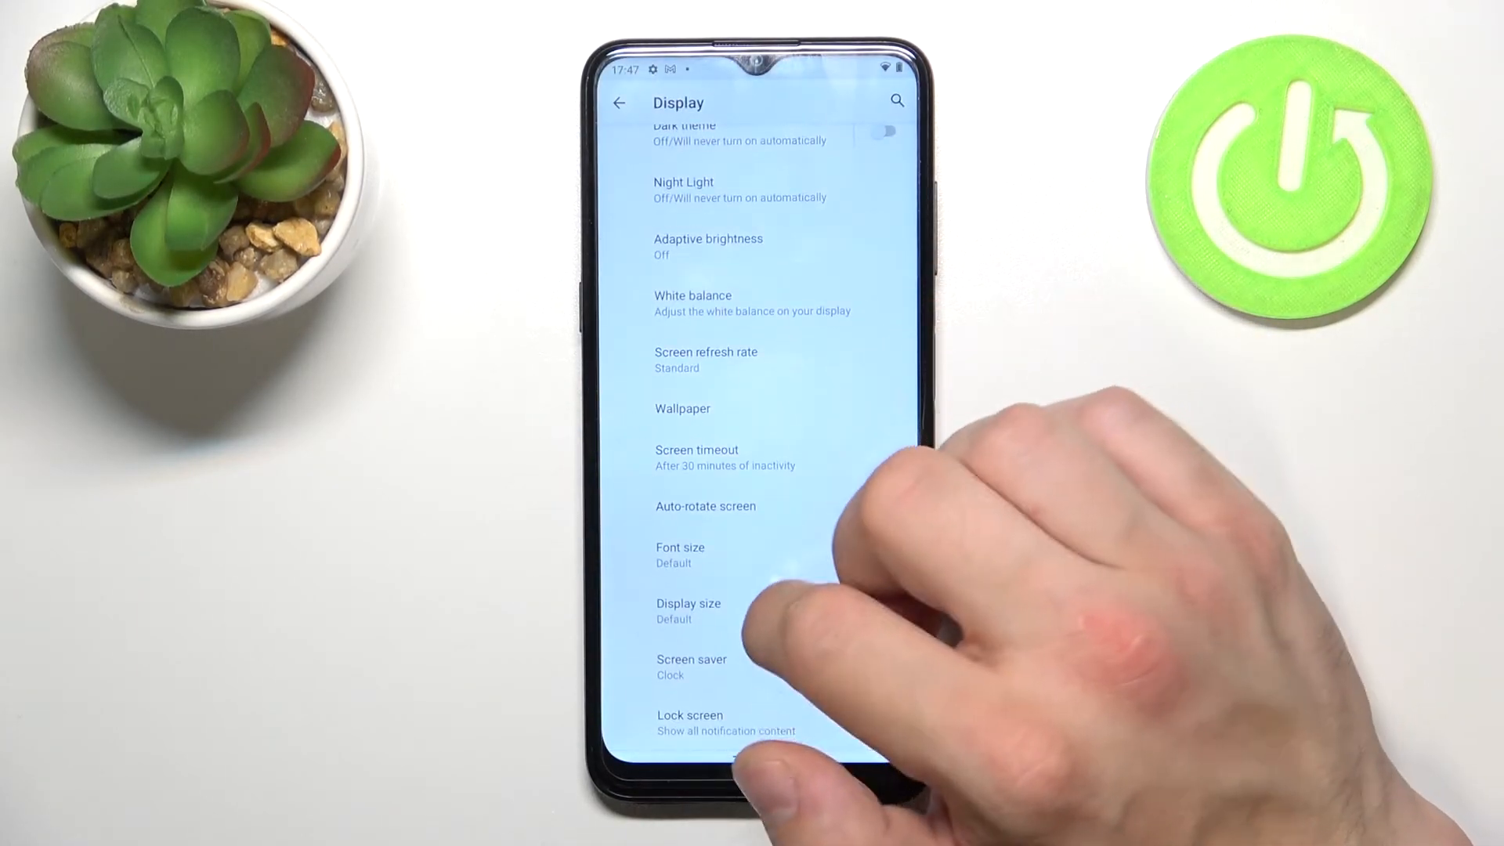
left_click(726, 722)
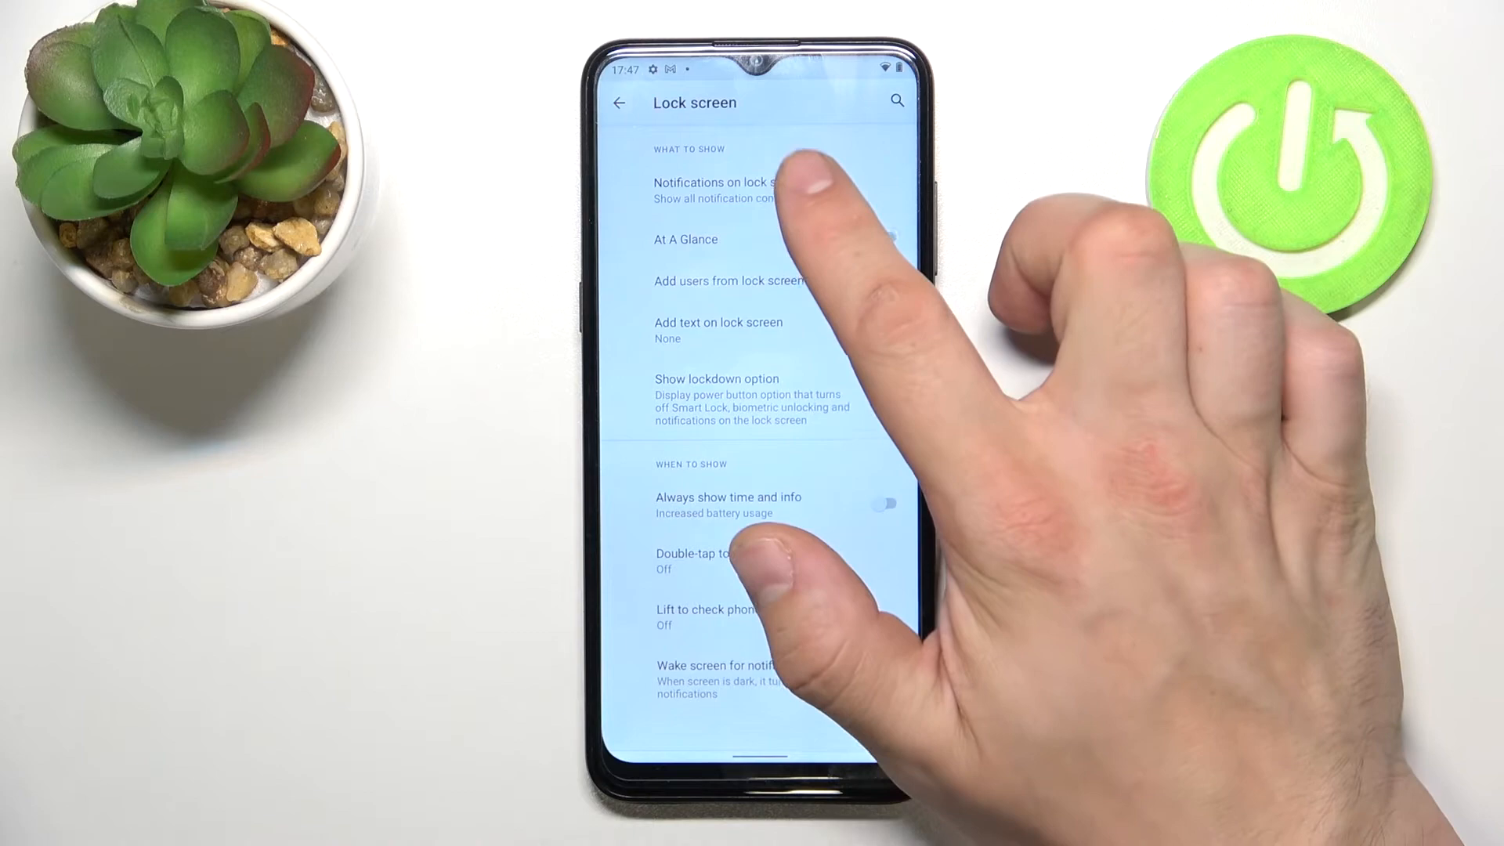
left_click(729, 182)
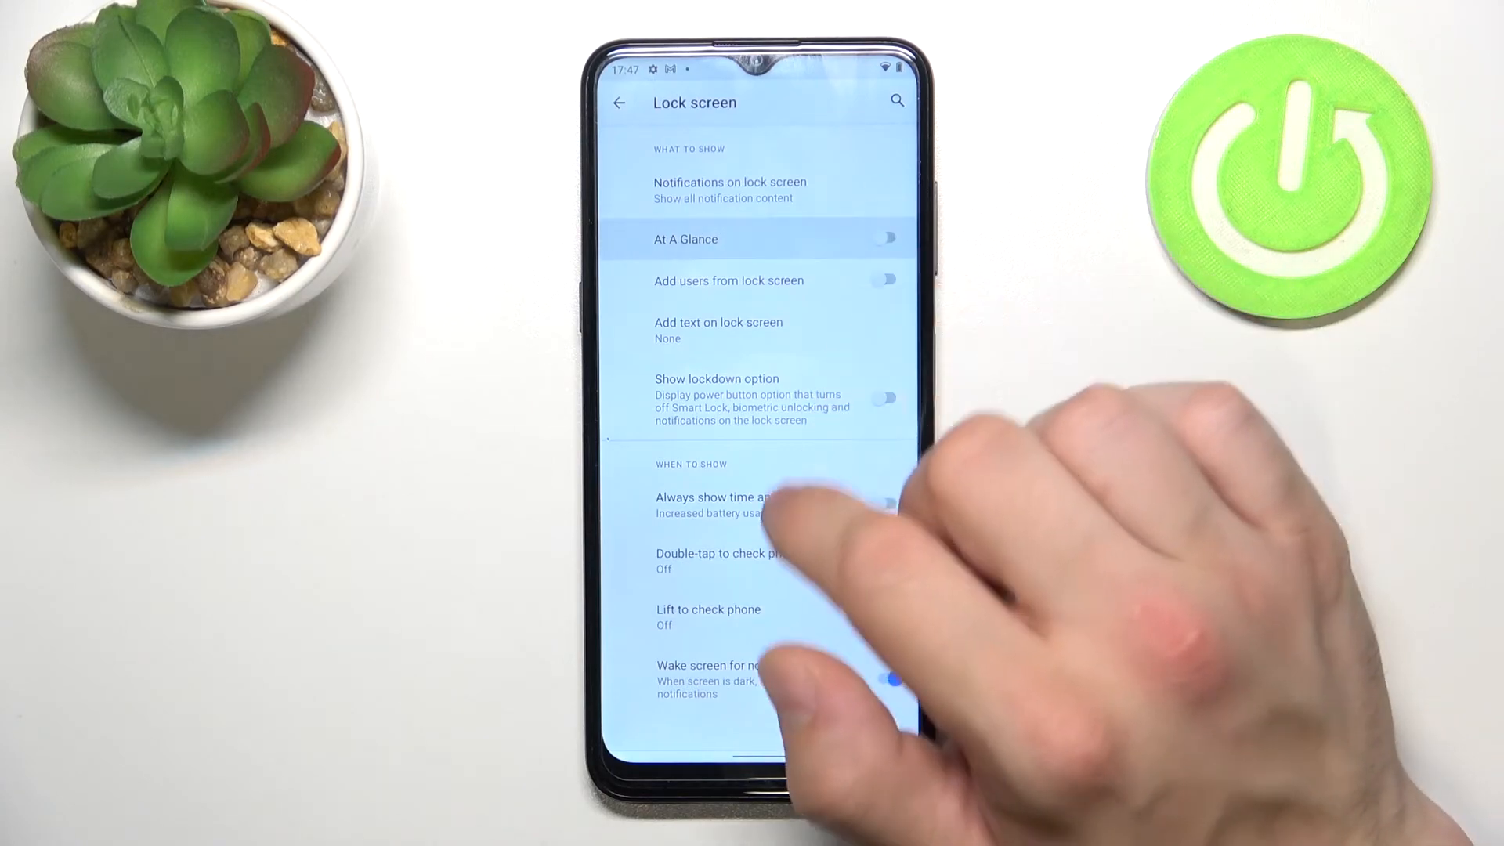
left_click(884, 280)
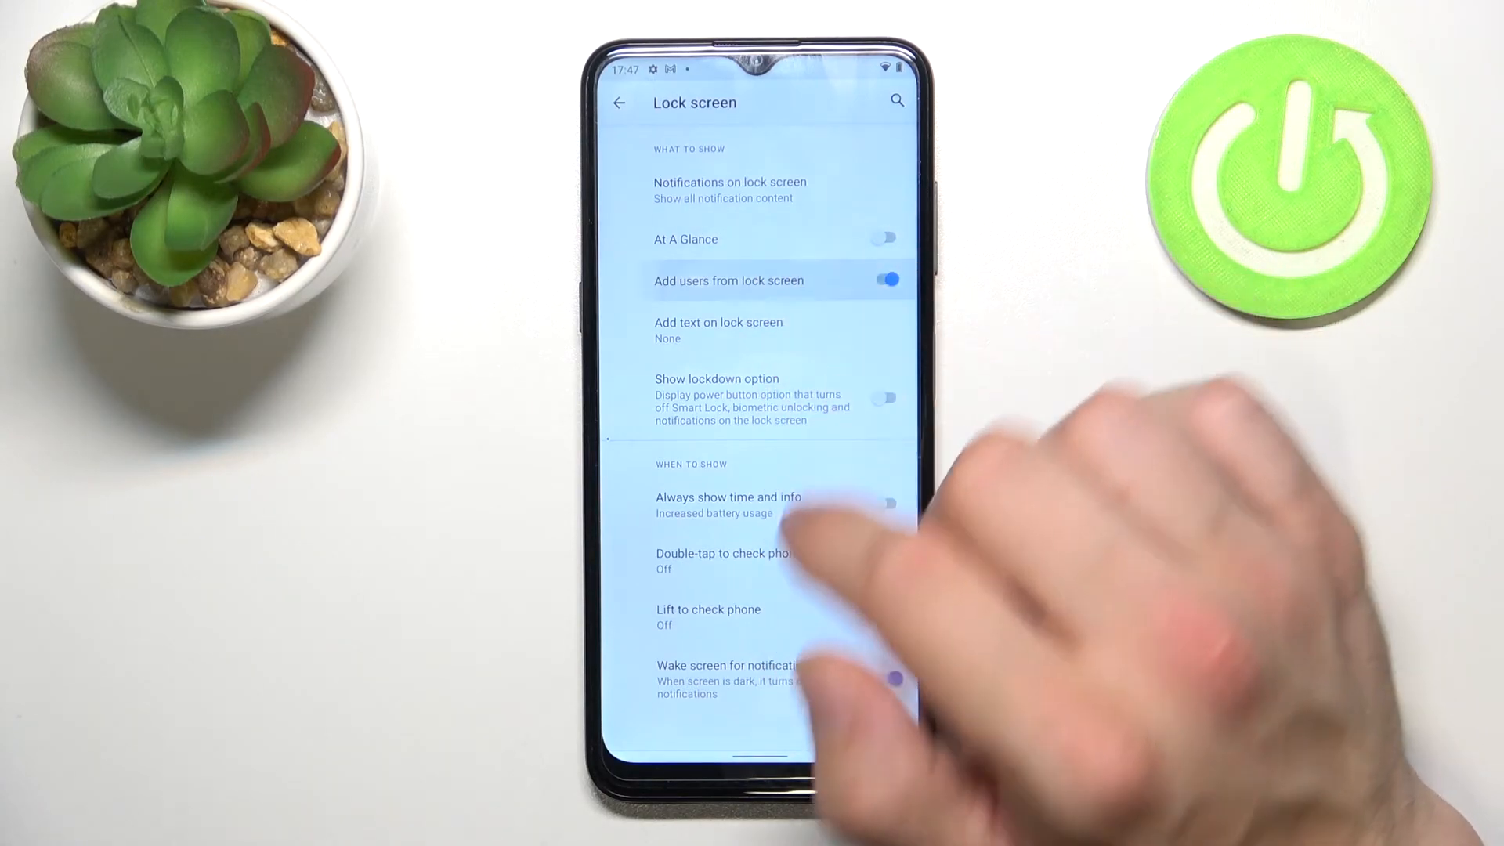
left_click(718, 330)
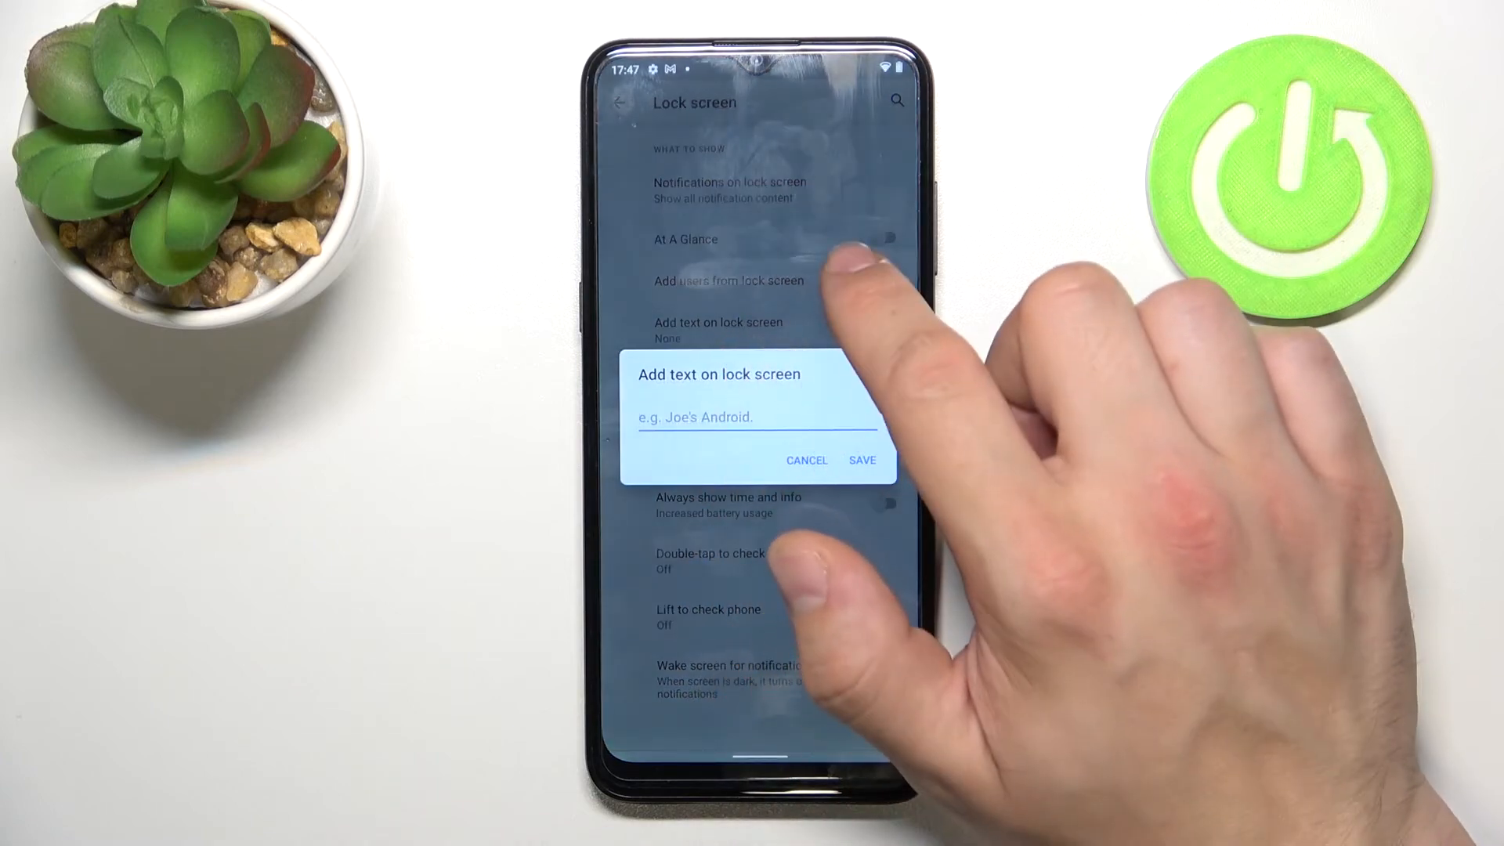
left_click(807, 459)
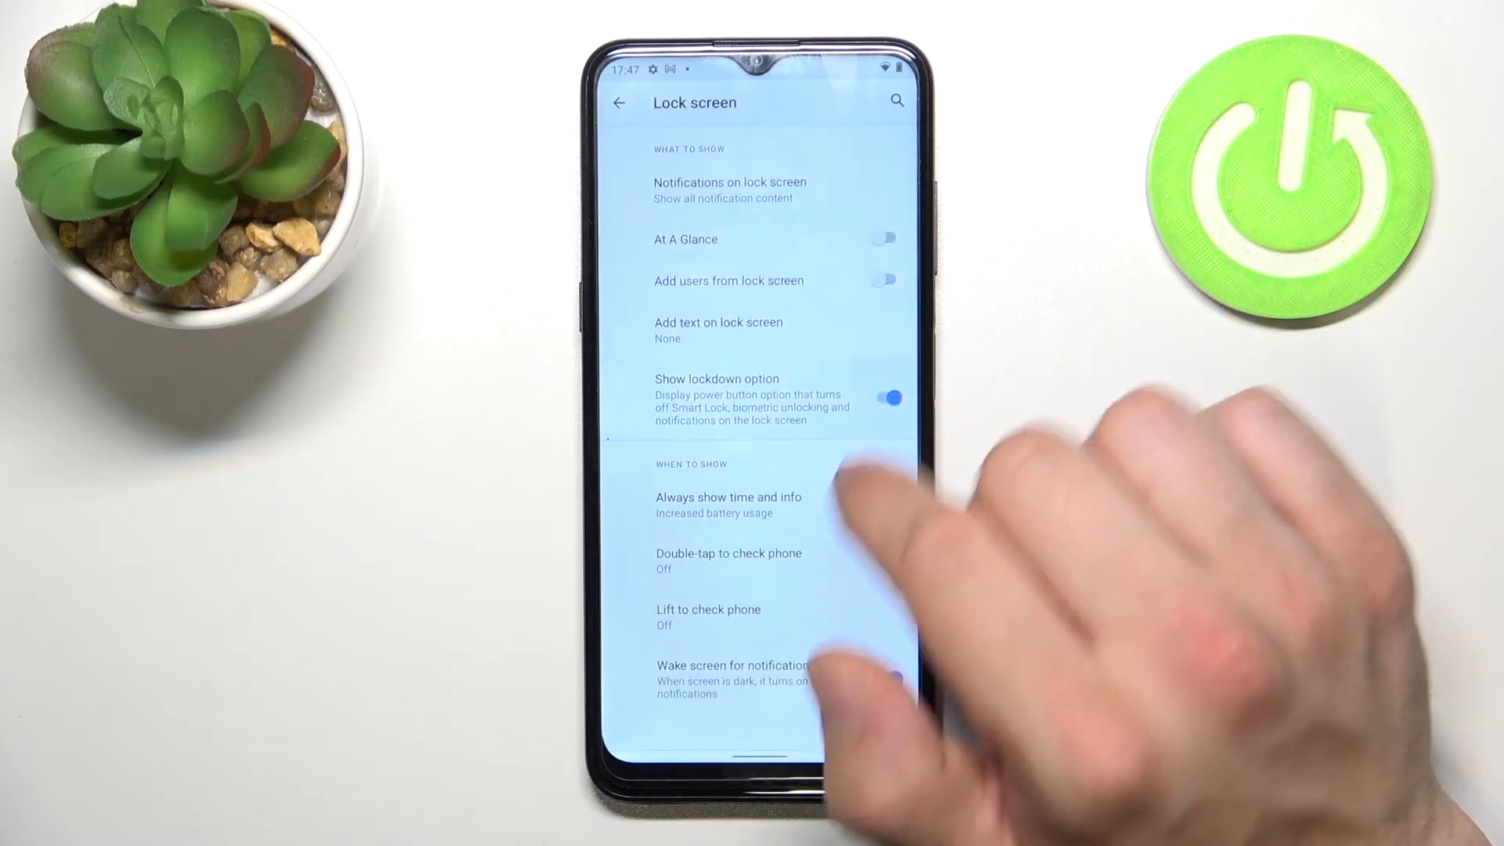
left_click(886, 504)
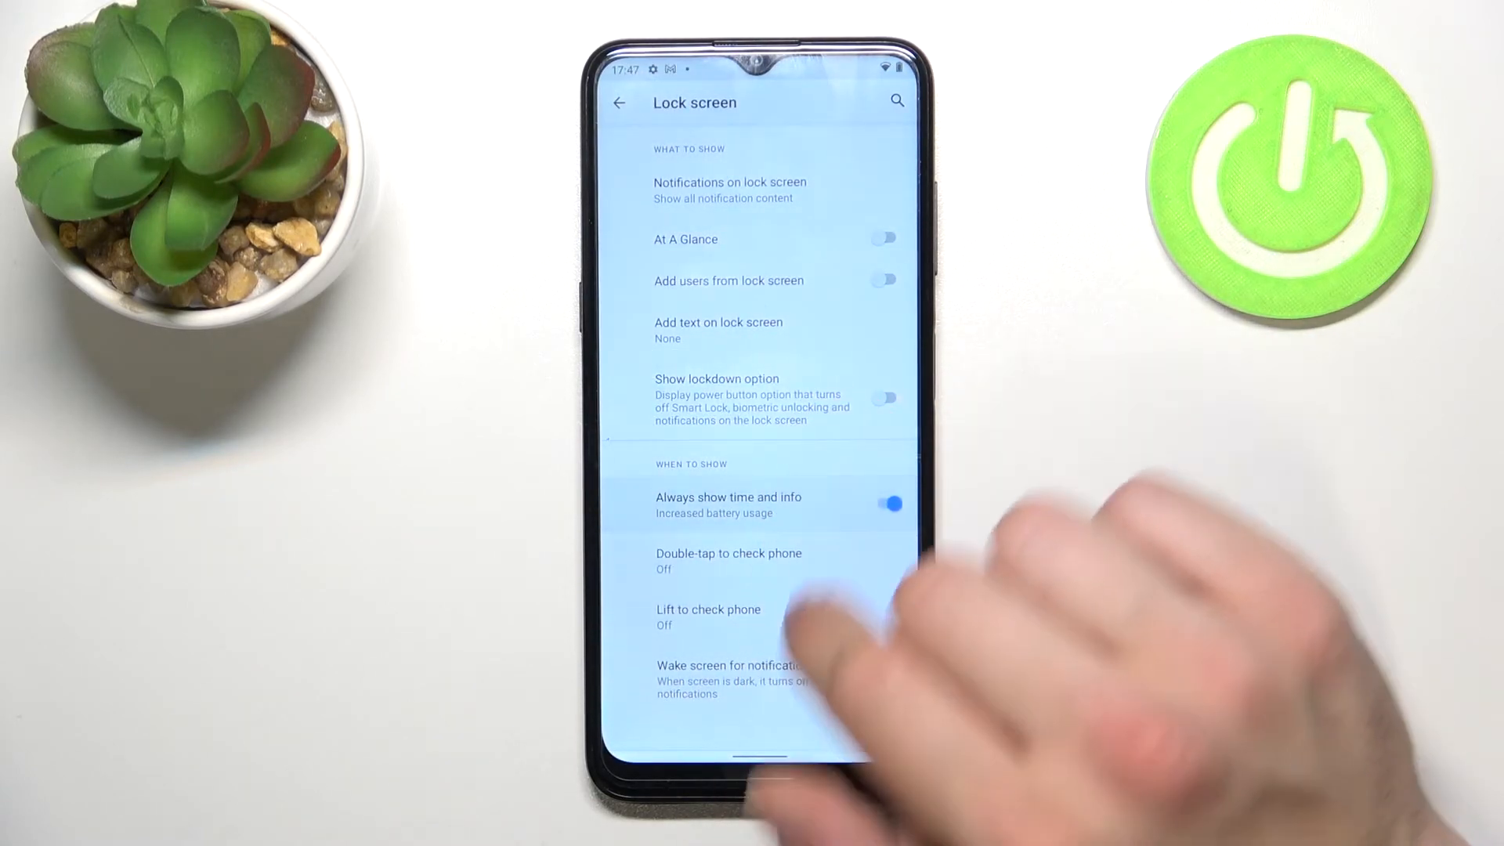
left_click(883, 504)
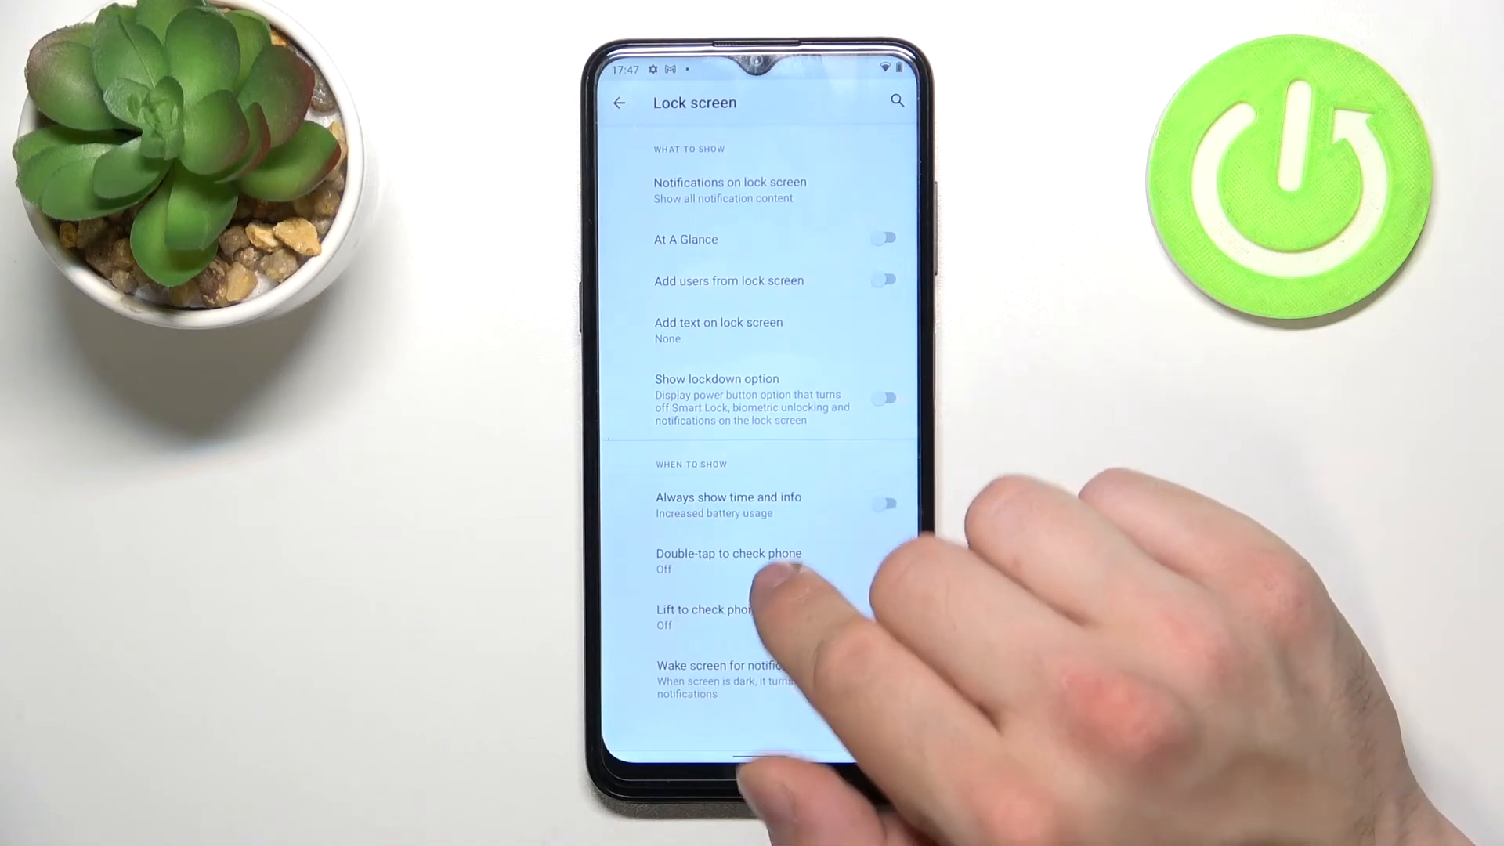
Turn on double-tap and lift to check phone, and leave wake screen for notifications off.
left_click(730, 561)
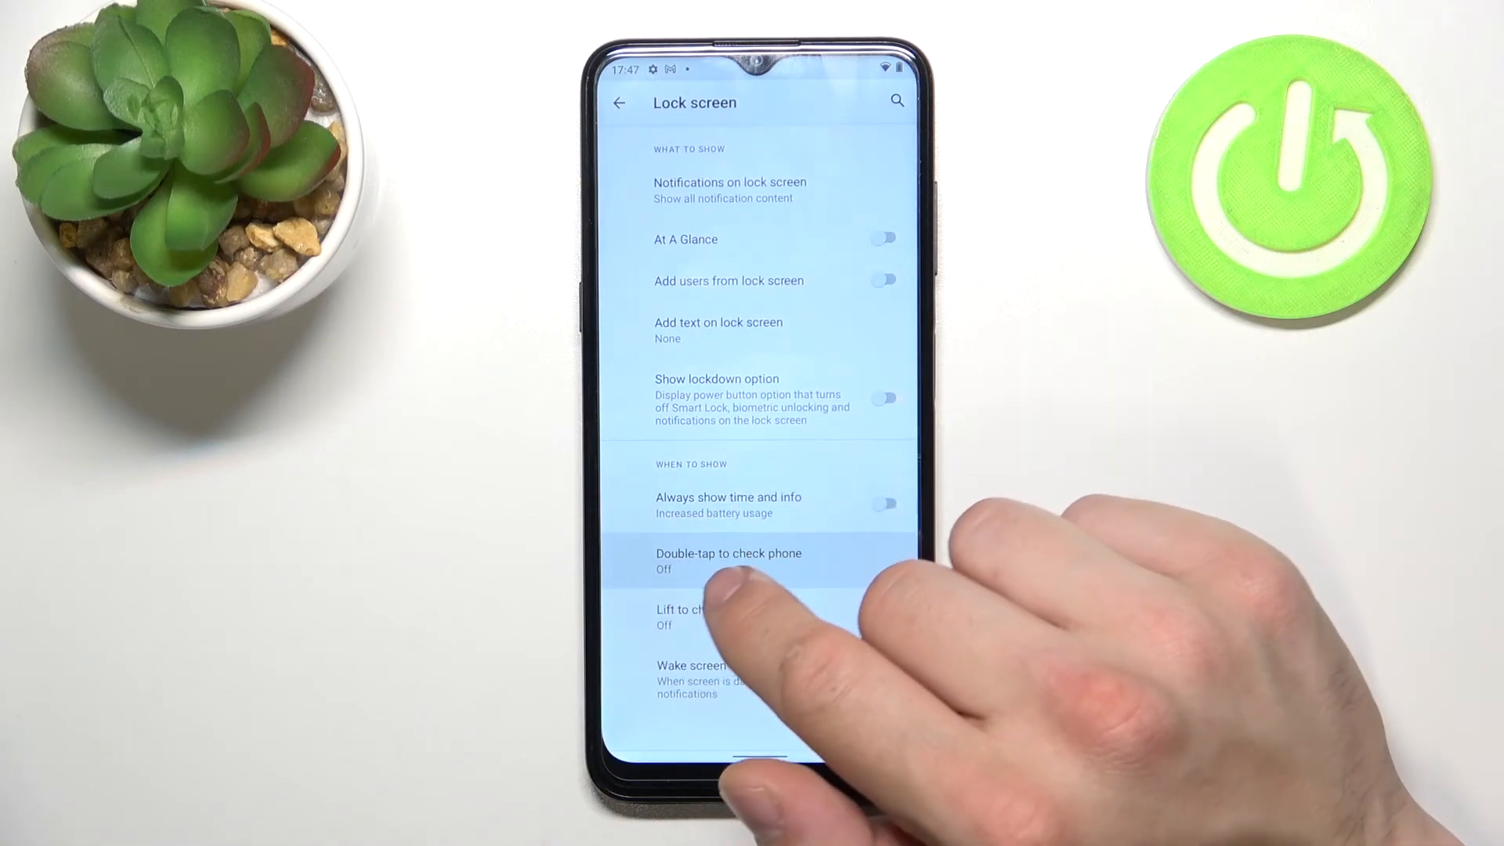
left_click(728, 560)
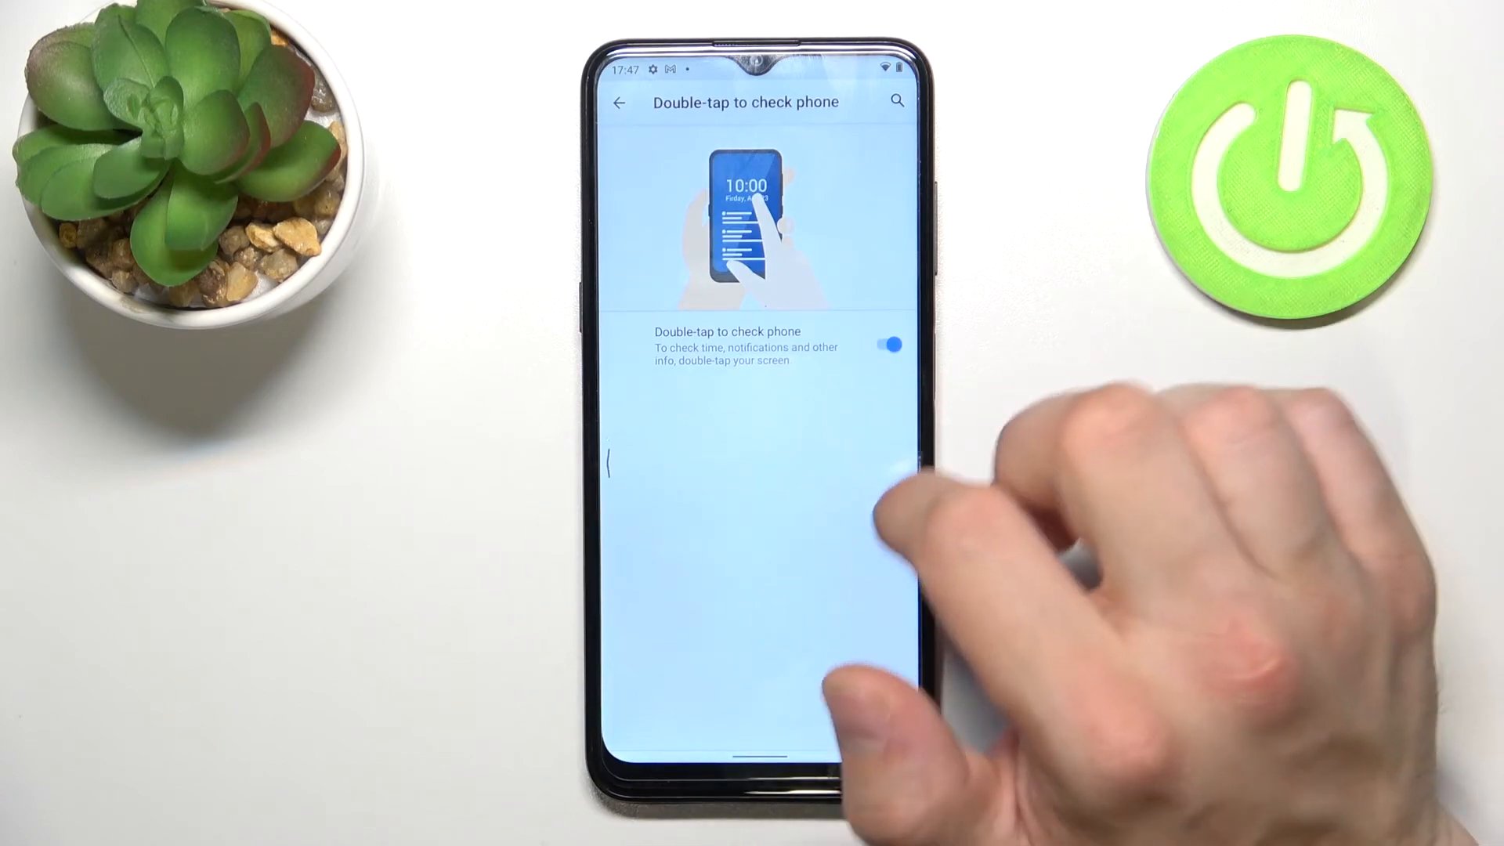
left_click(619, 103)
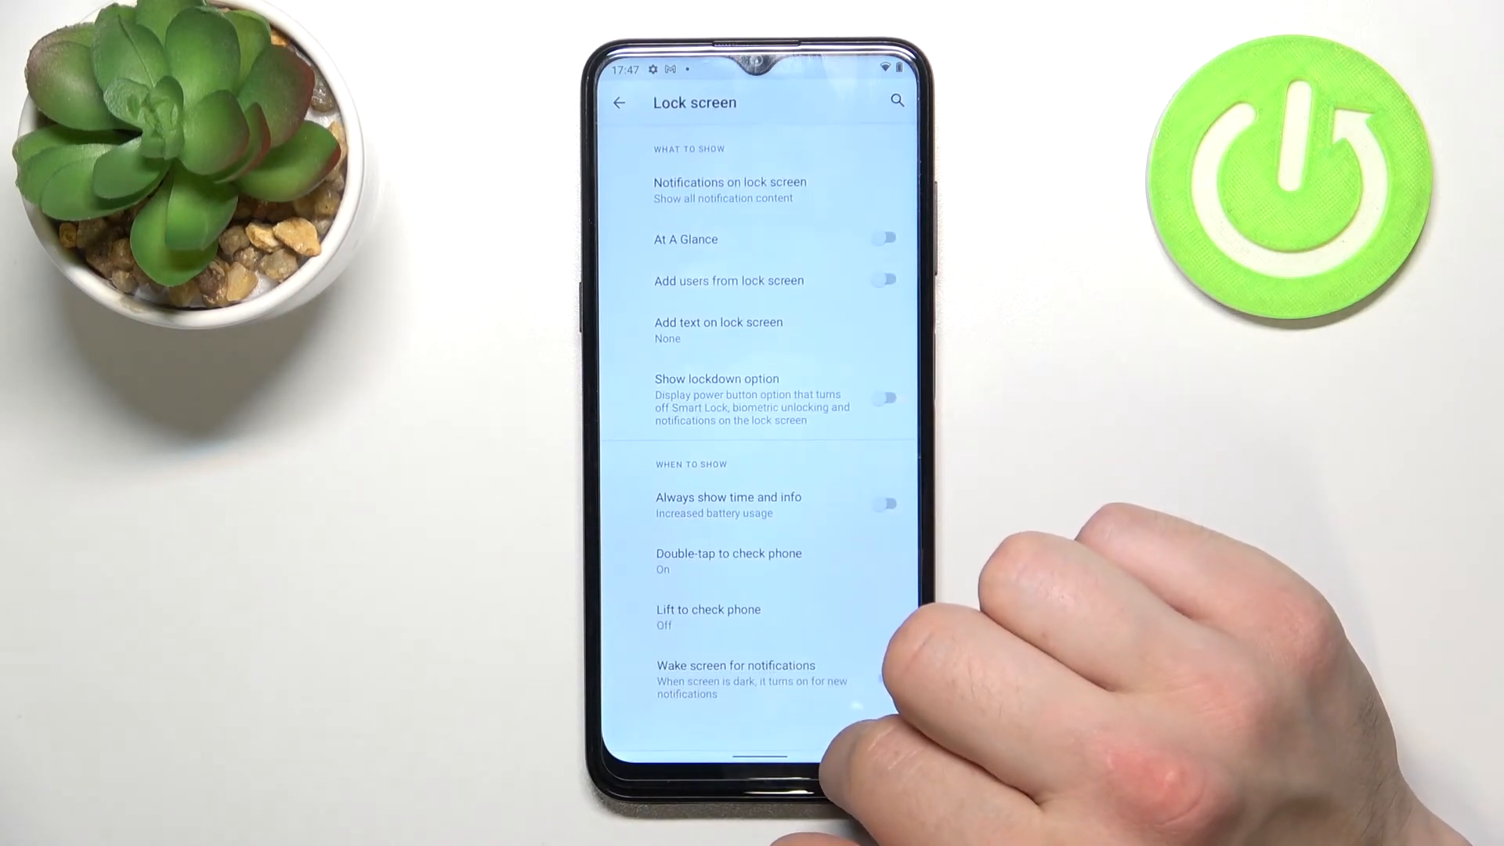
left_click(708, 616)
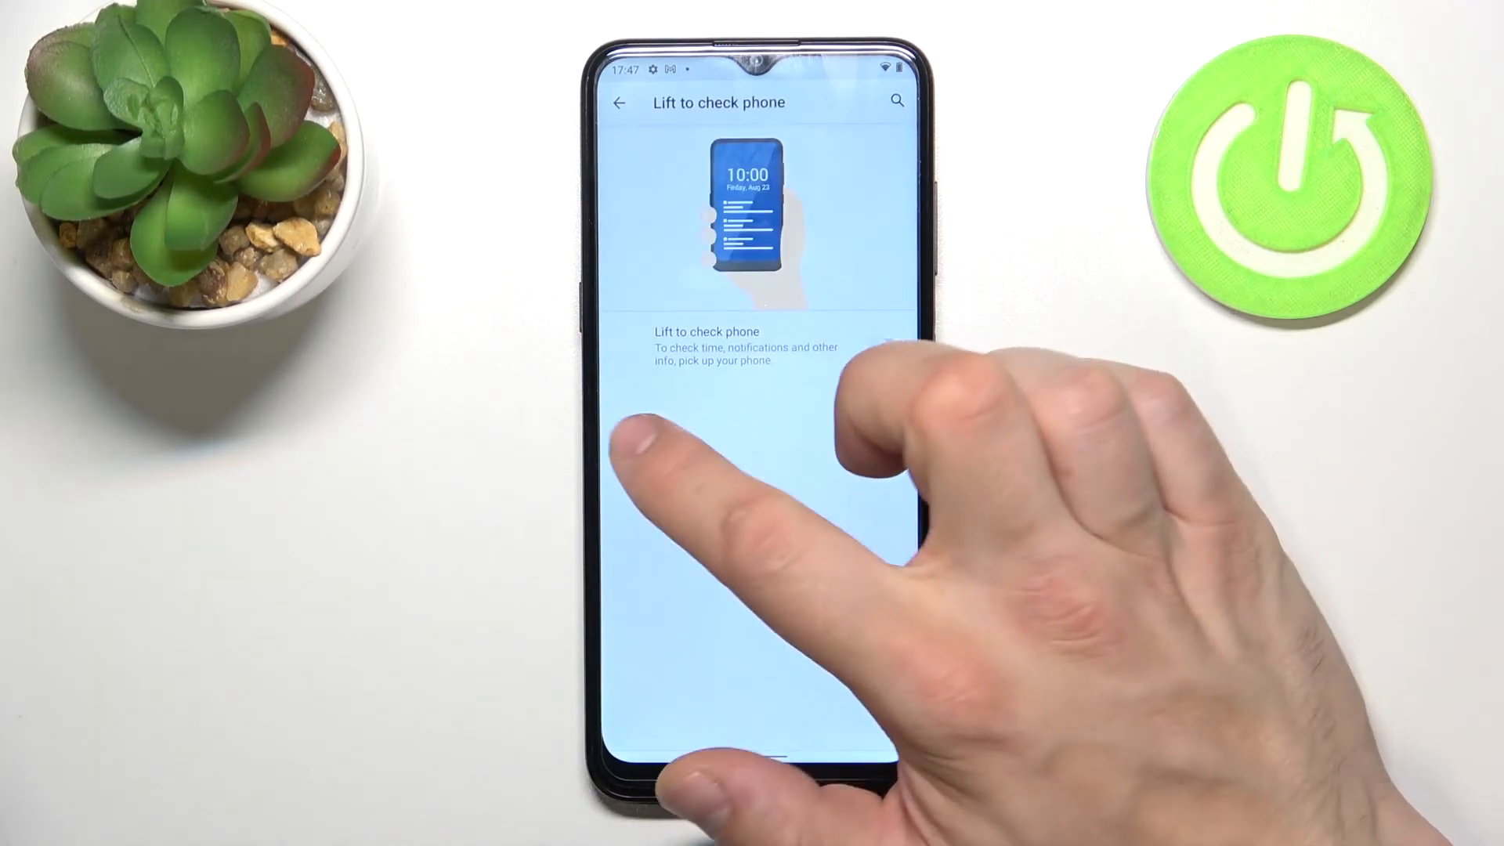
left_click(620, 102)
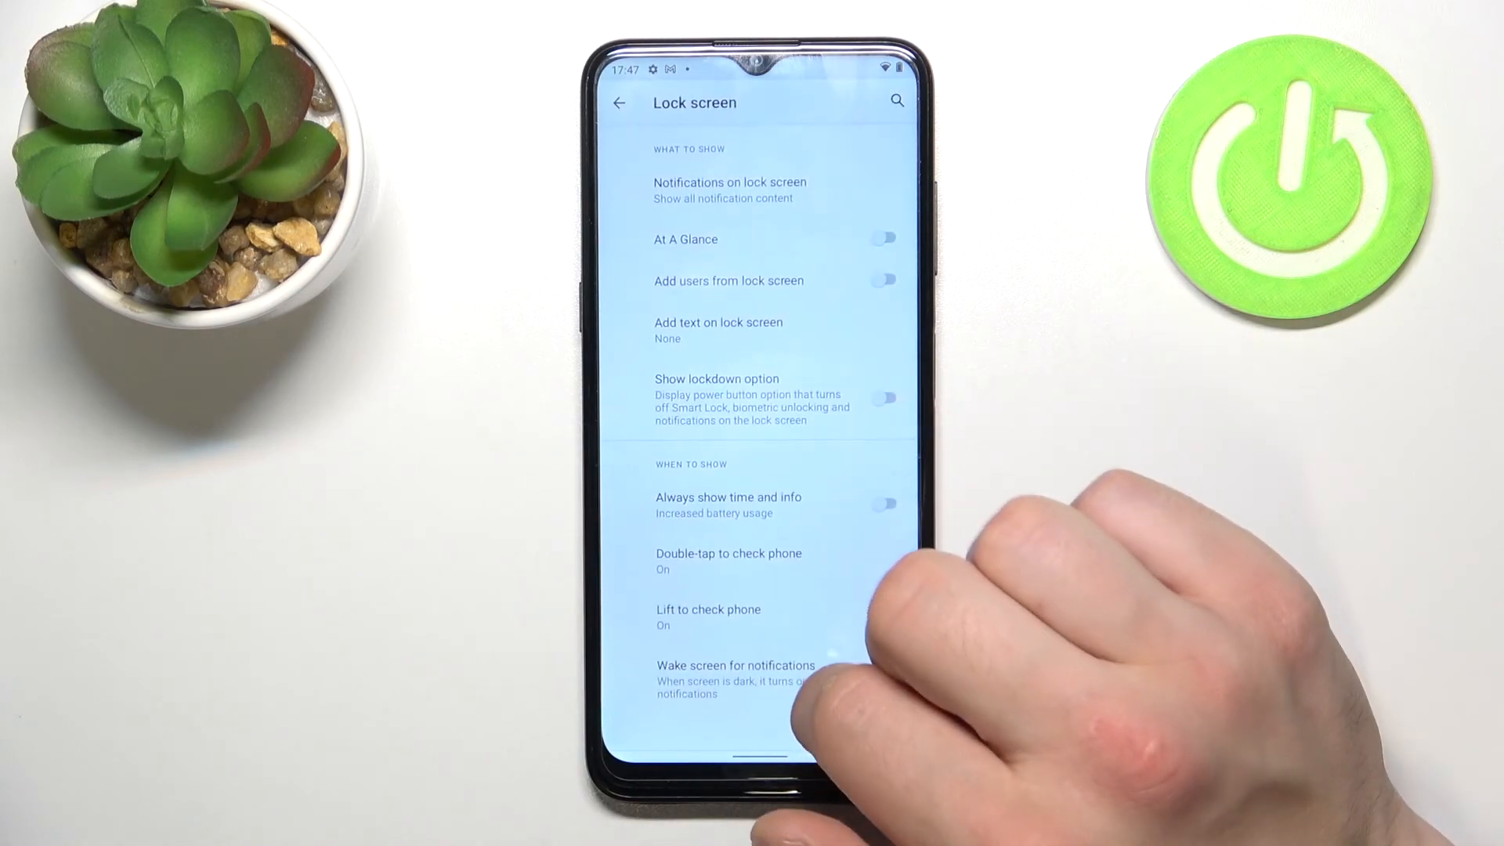
left_click(883, 680)
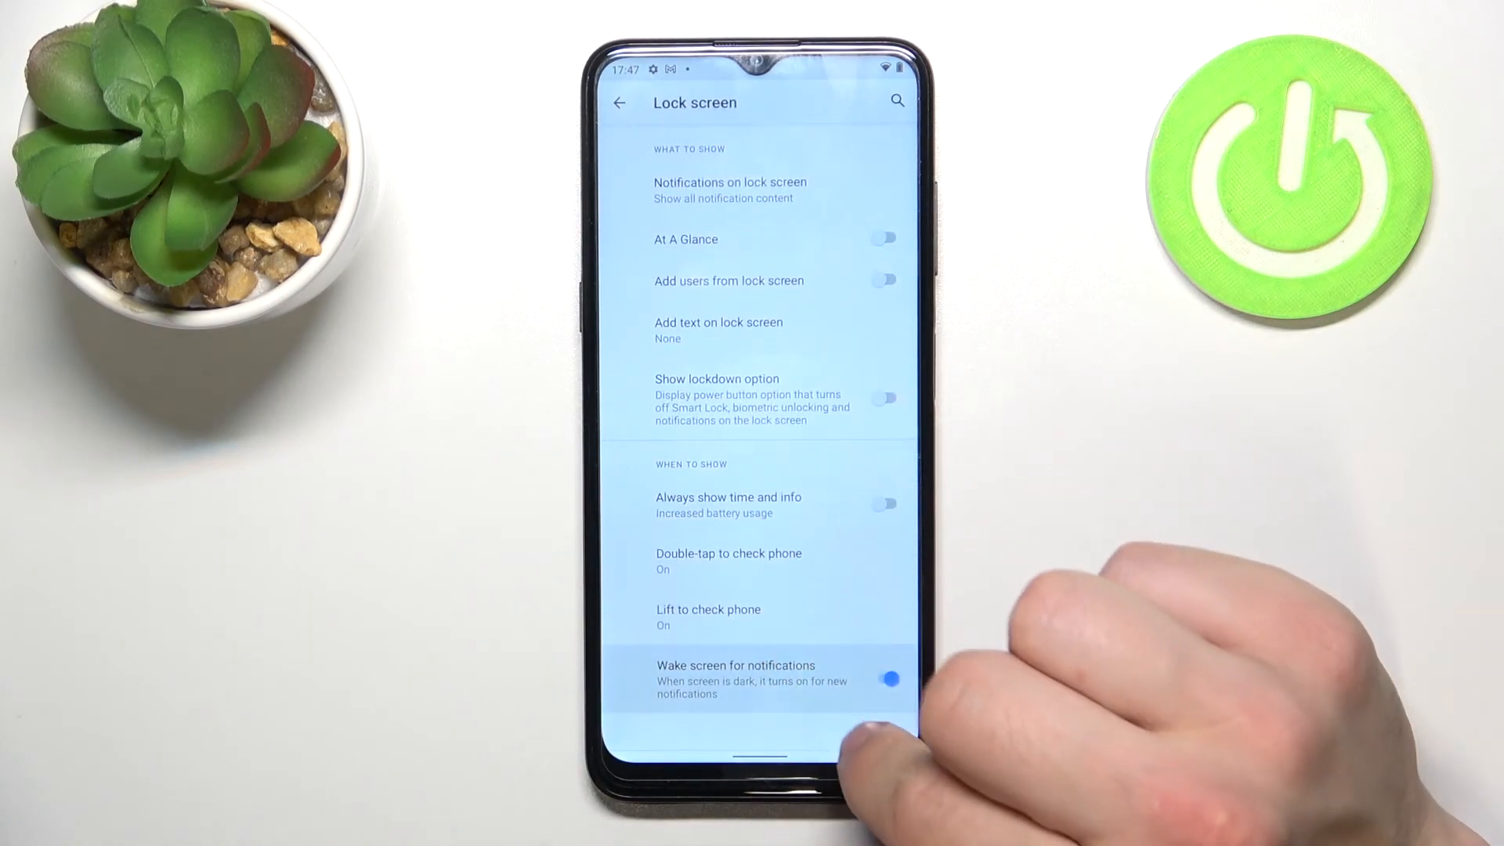
left_click(883, 679)
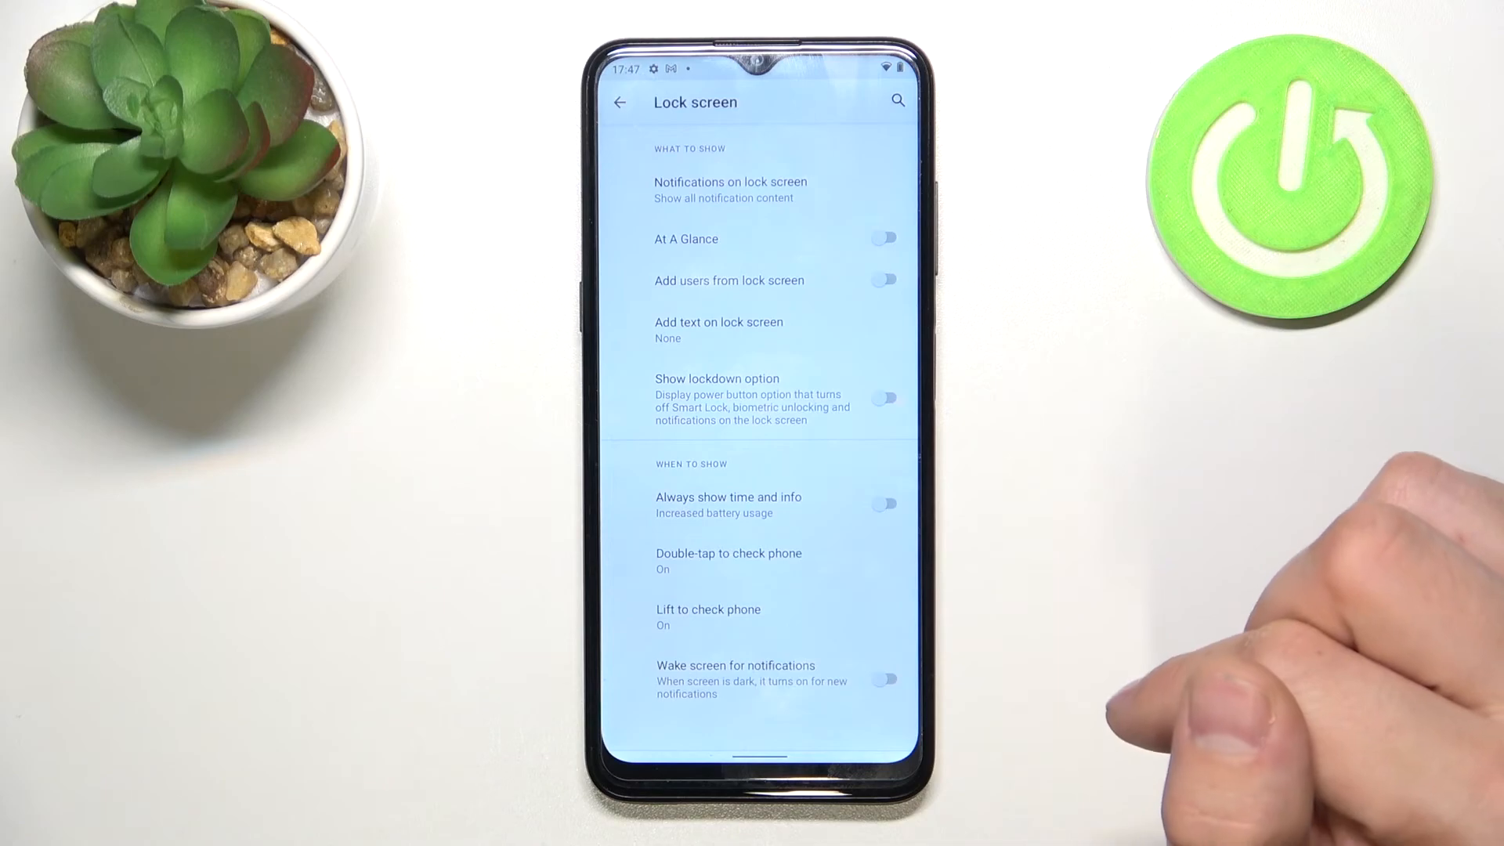